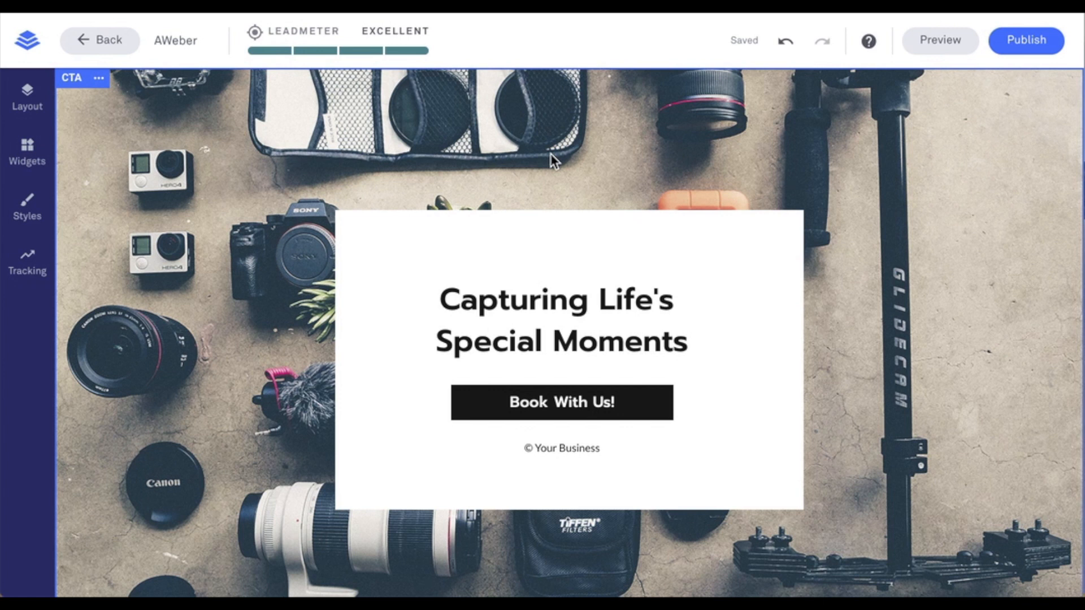
- Select the Book With Us! button and open its pop-up form for editing
{"action": "left_click", "coordinate": [561, 403]}
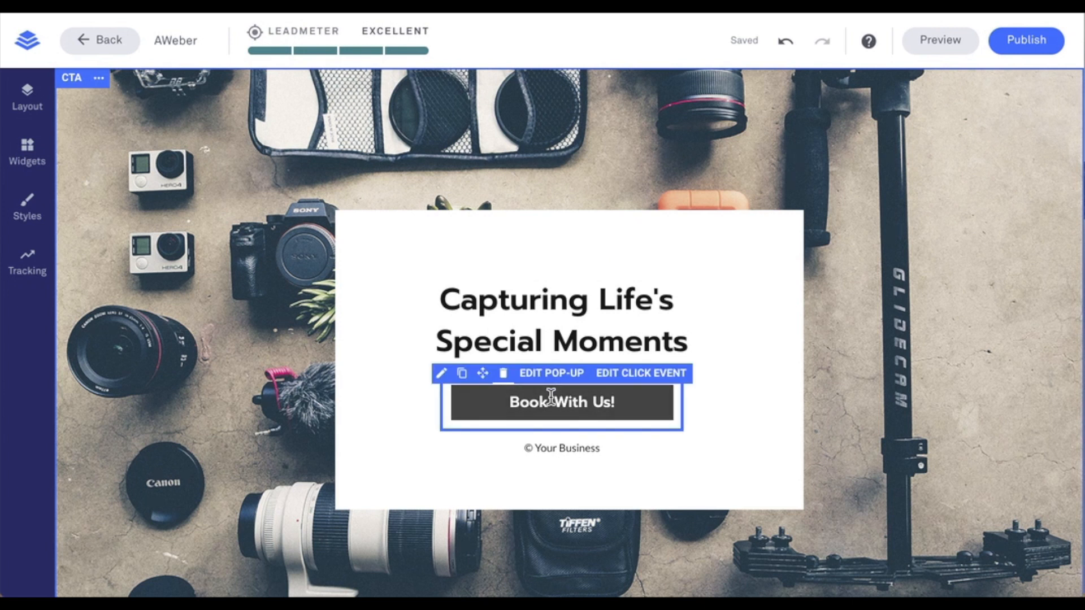
{"action": "mouse_move", "coordinate": [551, 373]}
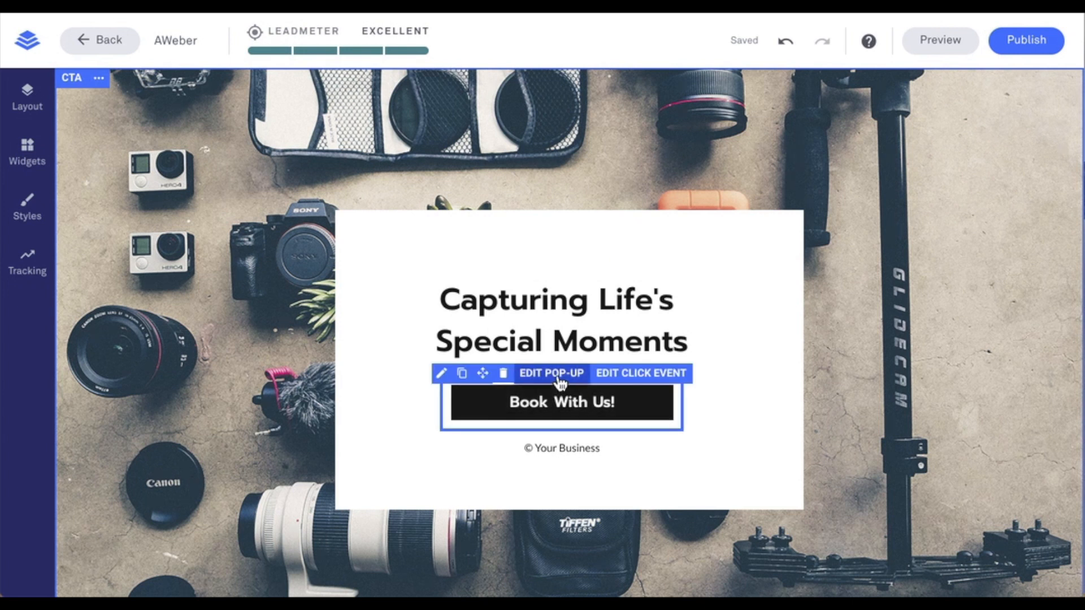
{"action": "left_click", "coordinate": [552, 374]}
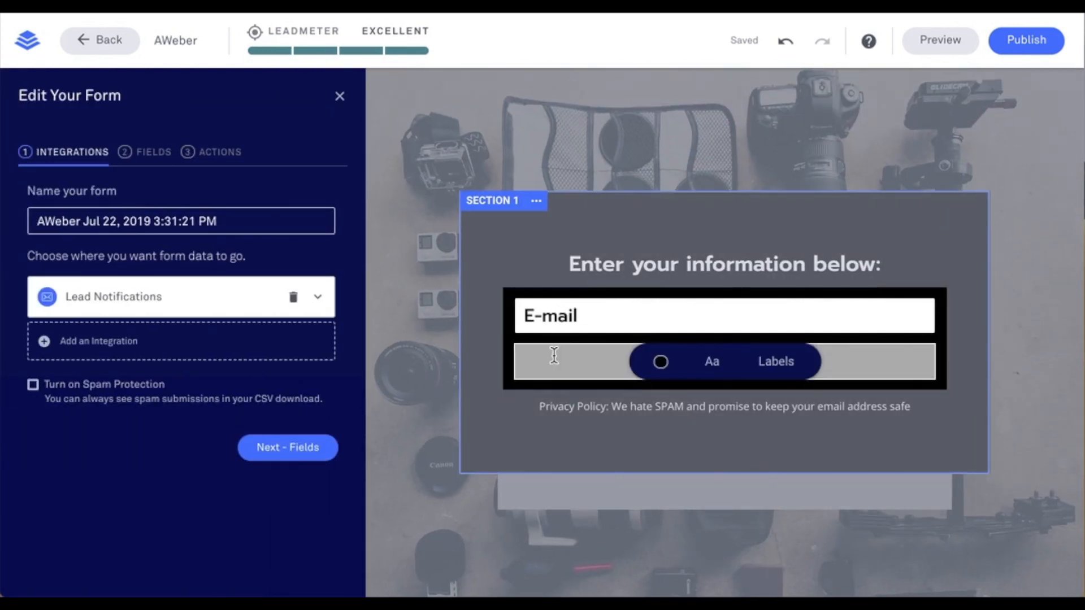
- Add a new integration to the pop-up form, choosing AWeber from More Services
{"action": "left_click", "coordinate": [98, 340]}
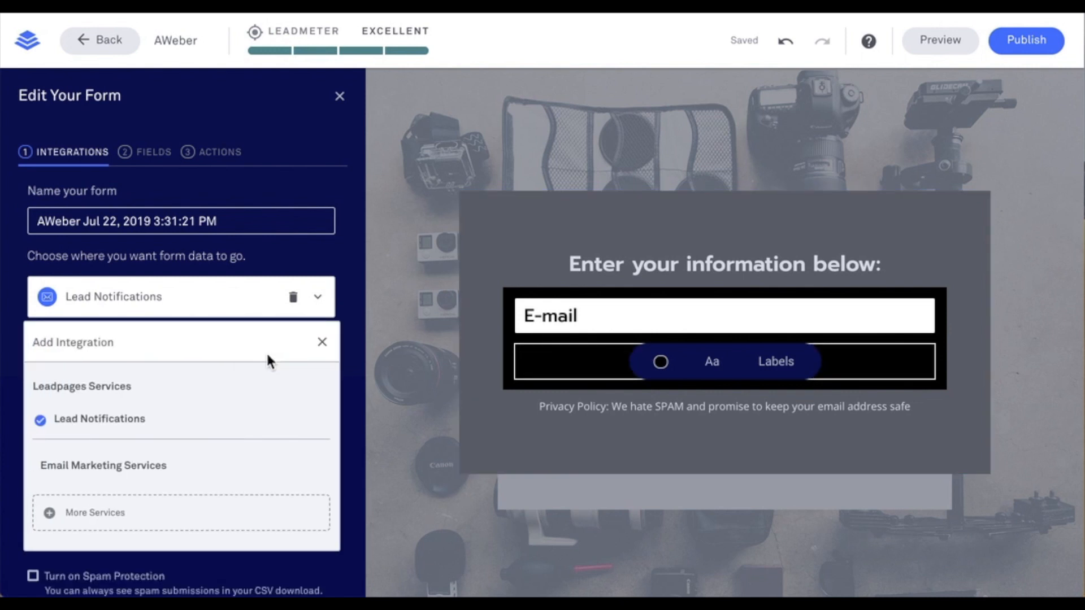
{"action": "left_click", "coordinate": [95, 513]}
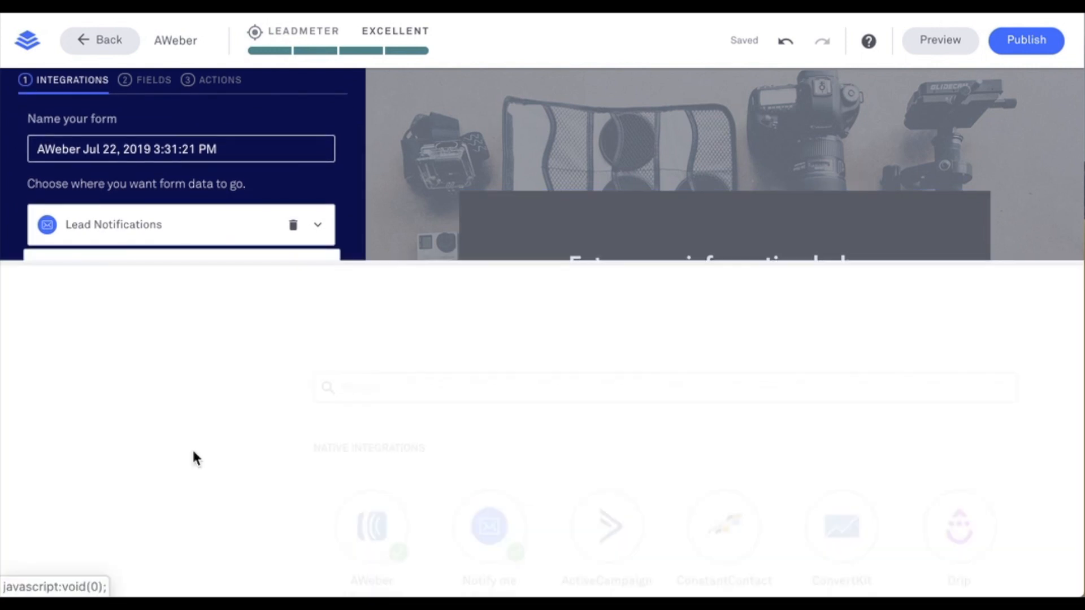
{"action": "left_click", "coordinate": [372, 526]}
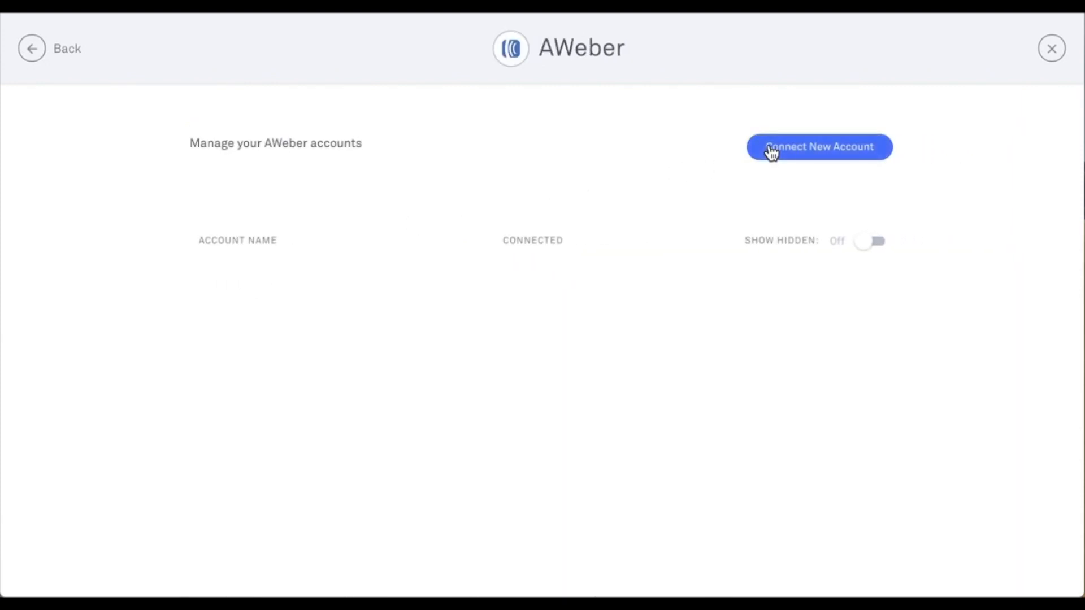
- Connect a new AWeber account named Leadpages and allow Leadpages access to it
{"action": "left_click", "coordinate": [819, 147]}
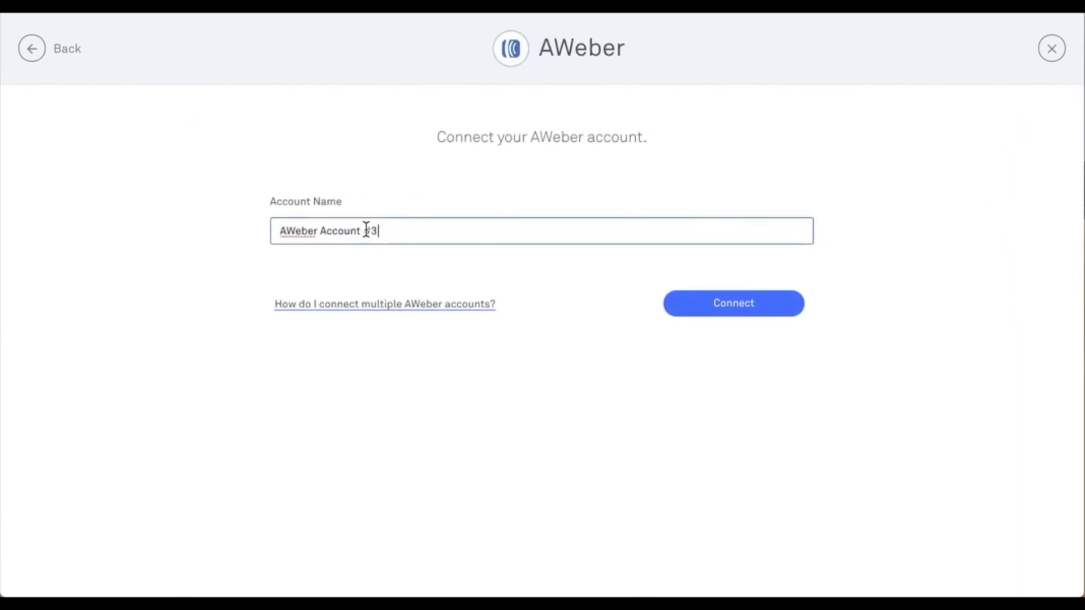
{"action": "type", "text": "Leadpag"}
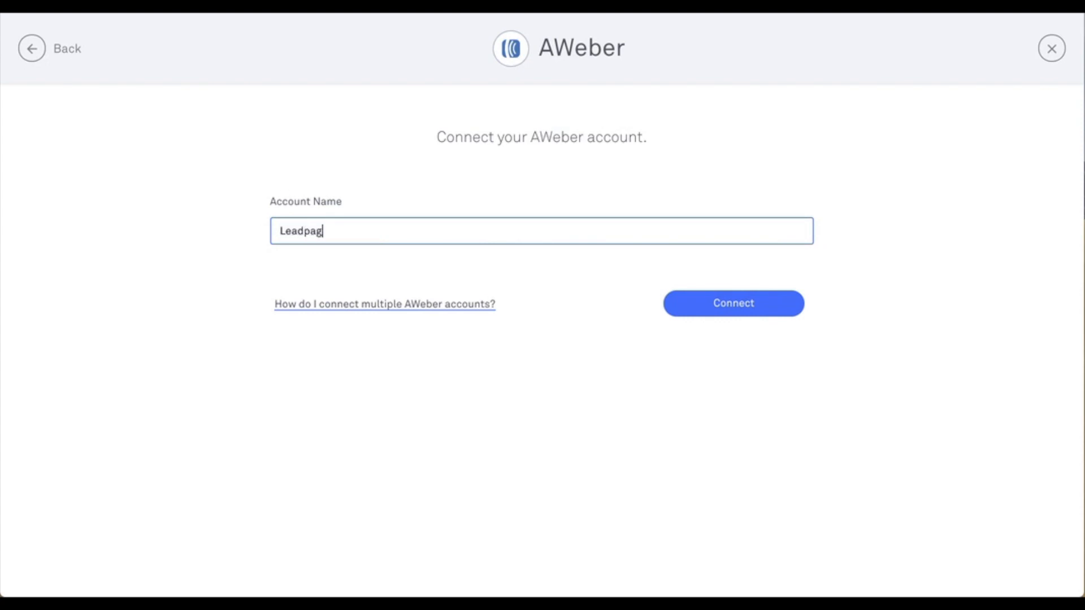
{"action": "type", "text": "es"}
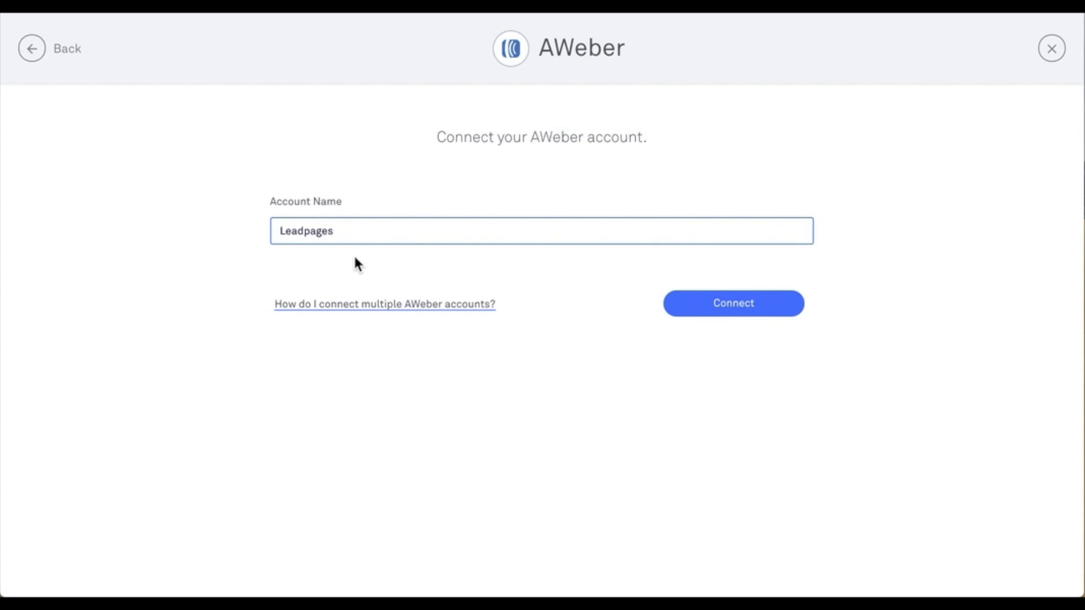
{"action": "left_click", "coordinate": [733, 303]}
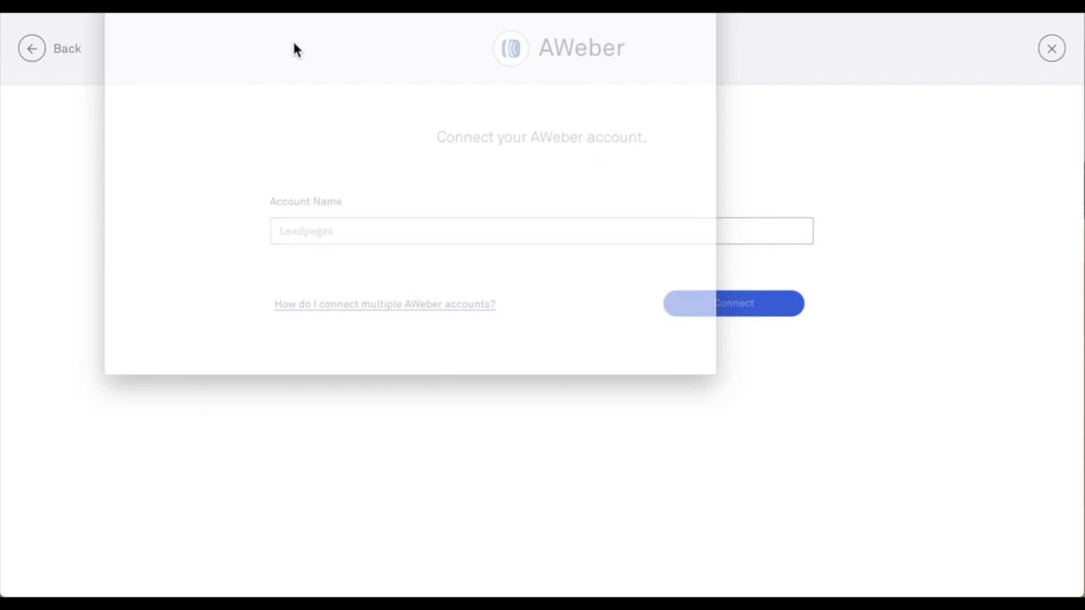
{"action": "left_click", "coordinate": [732, 303]}
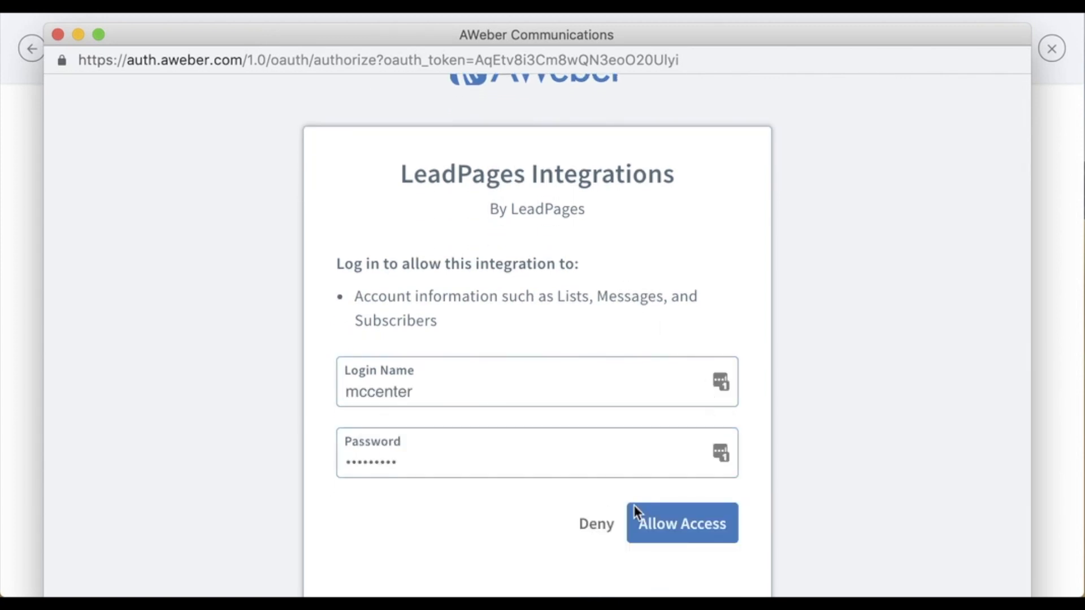
{"action": "left_click", "coordinate": [681, 523]}
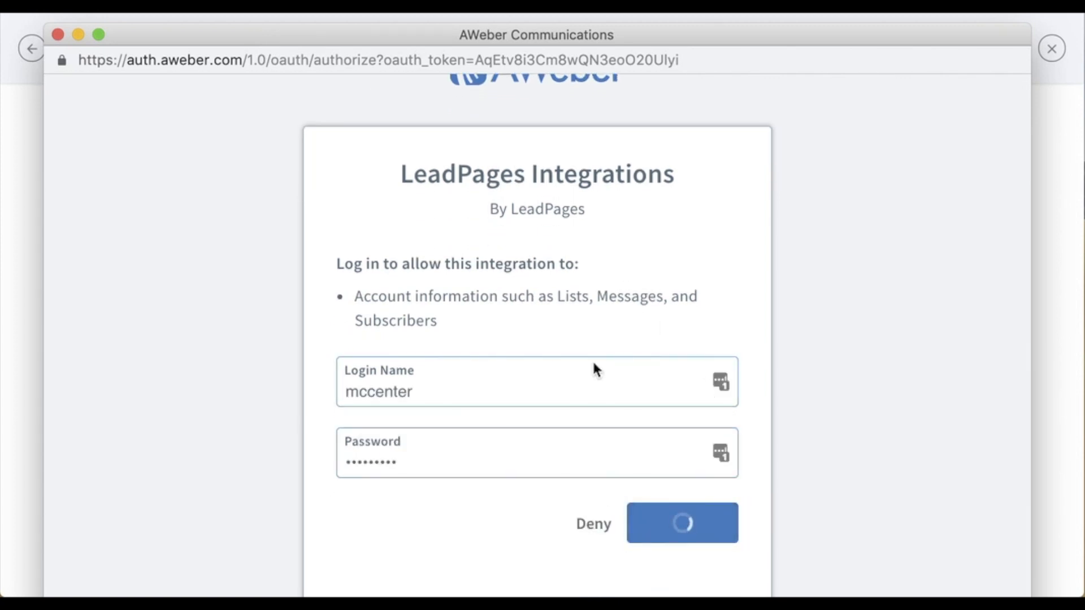
{"action": "left_click", "coordinate": [681, 523]}
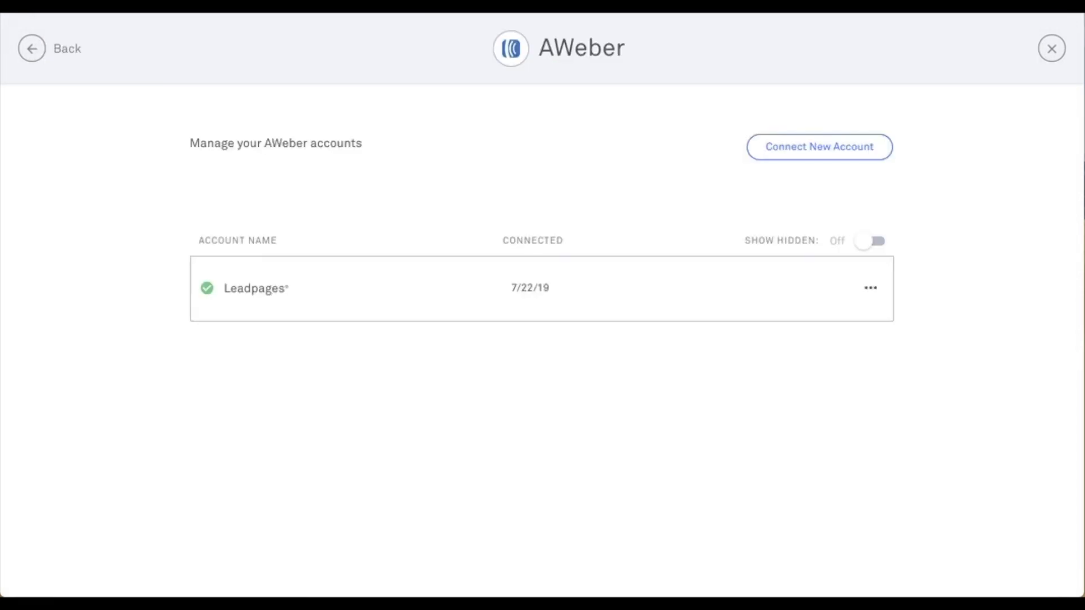
{"action": "mouse_move", "coordinate": [298, 193]}
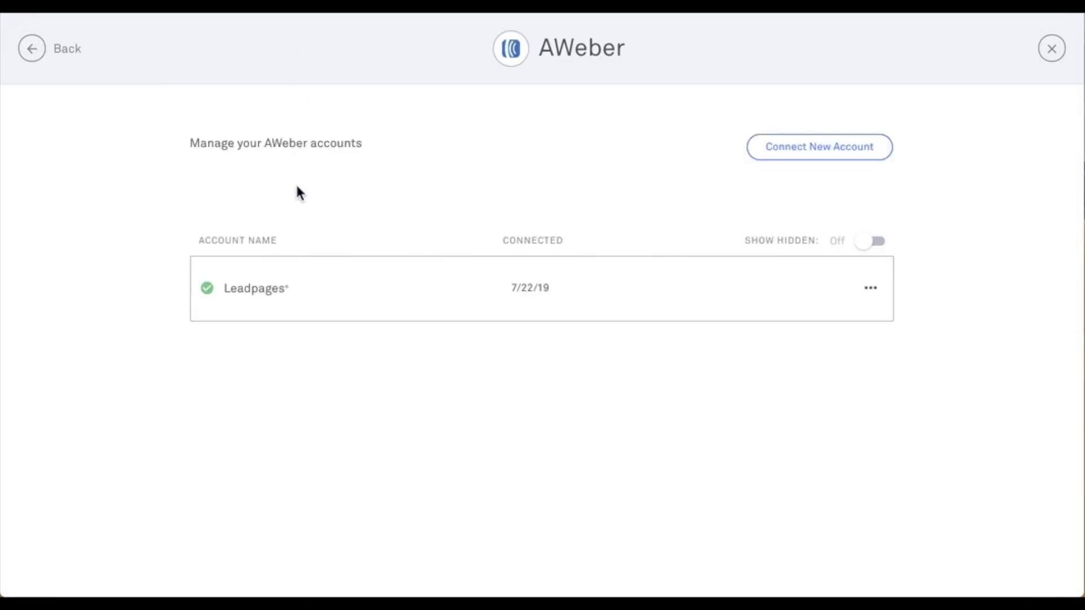
{"action": "mouse_move", "coordinate": [326, 323]}
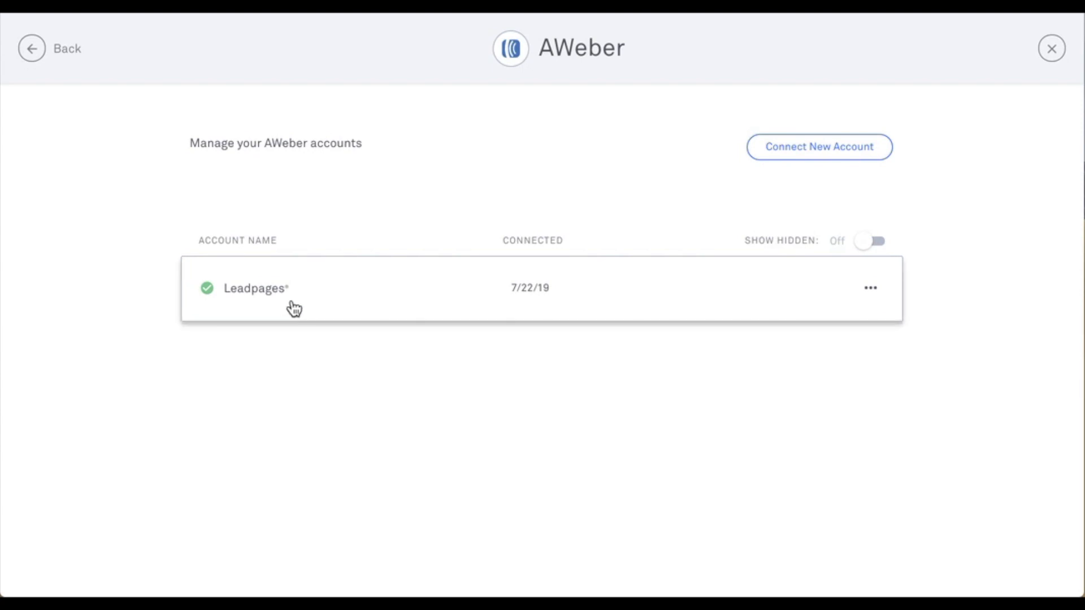
{"action": "mouse_move", "coordinate": [374, 139]}
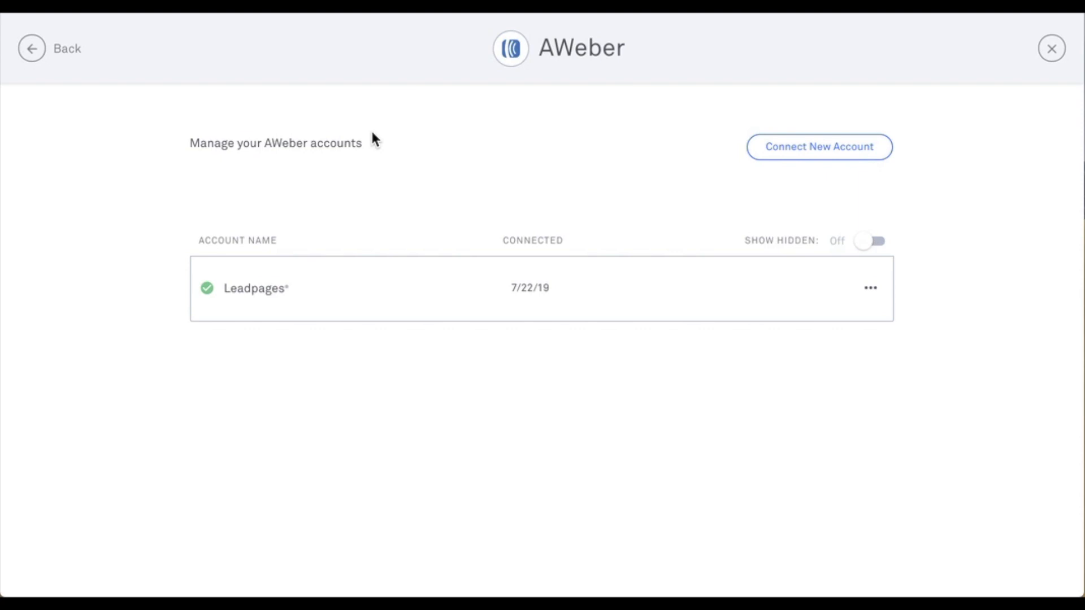
{"action": "mouse_move", "coordinate": [1076, 61]}
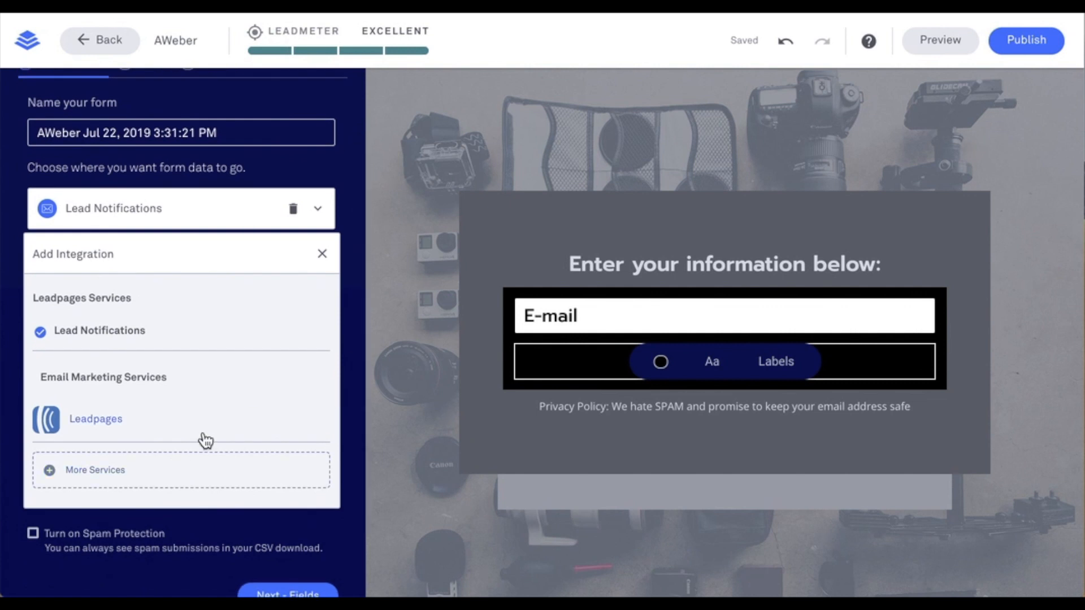
{"action": "mouse_move", "coordinate": [115, 436]}
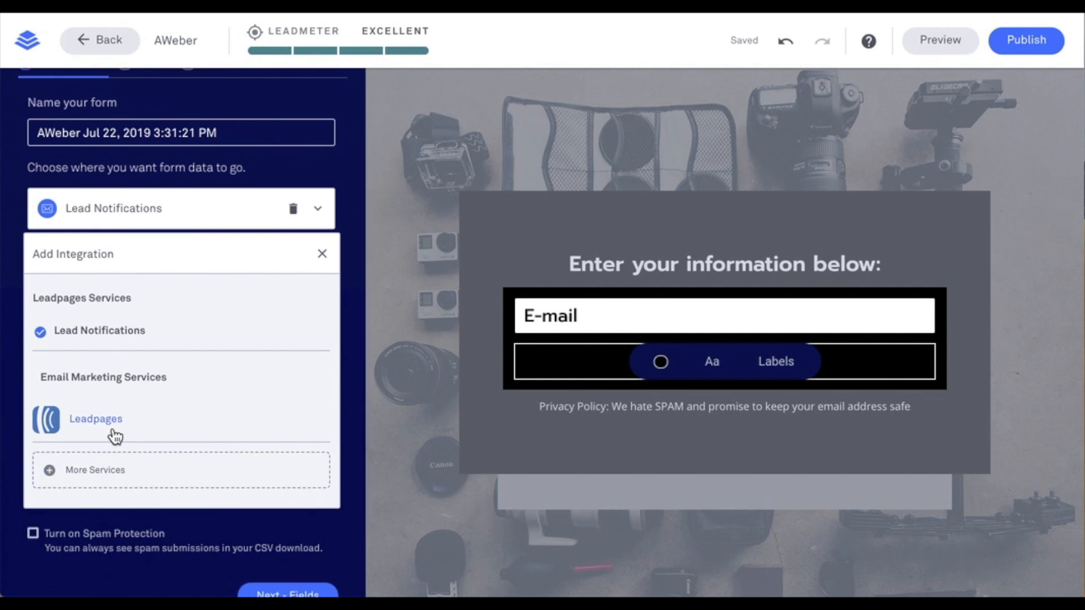
- Send form data to the Leadpages AWeber account and view its destination lists
{"action": "left_click", "coordinate": [95, 419]}
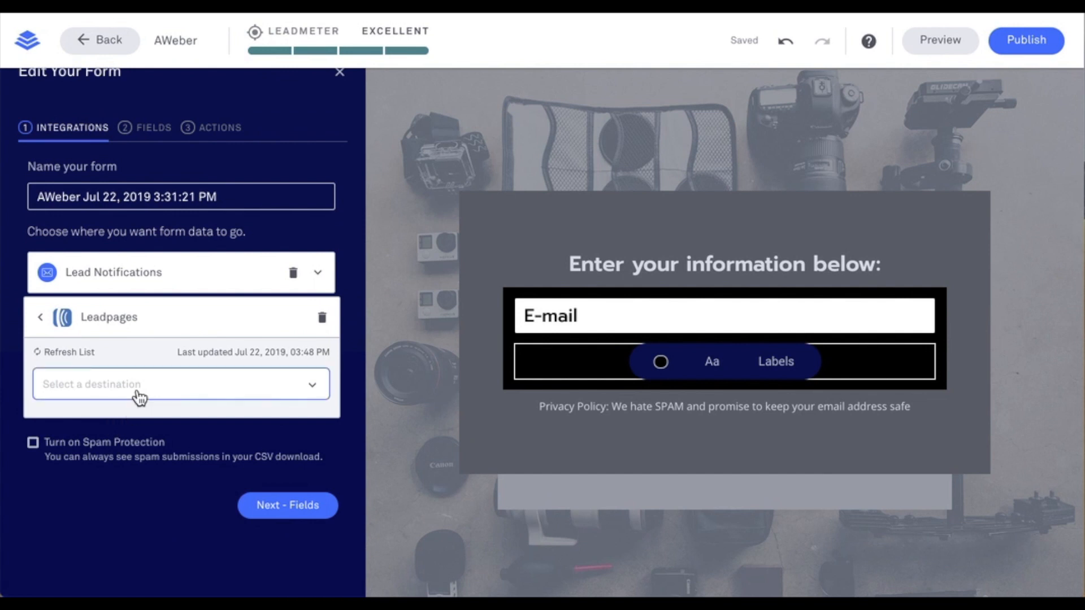
{"action": "left_click", "coordinate": [181, 384]}
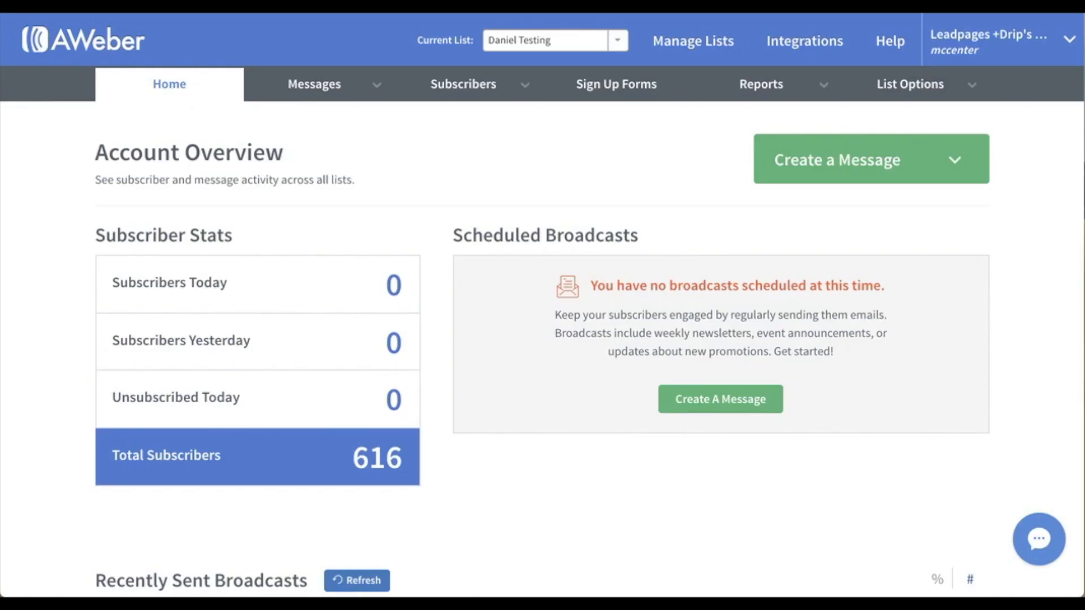
{"action": "mouse_move", "coordinate": [447, 57]}
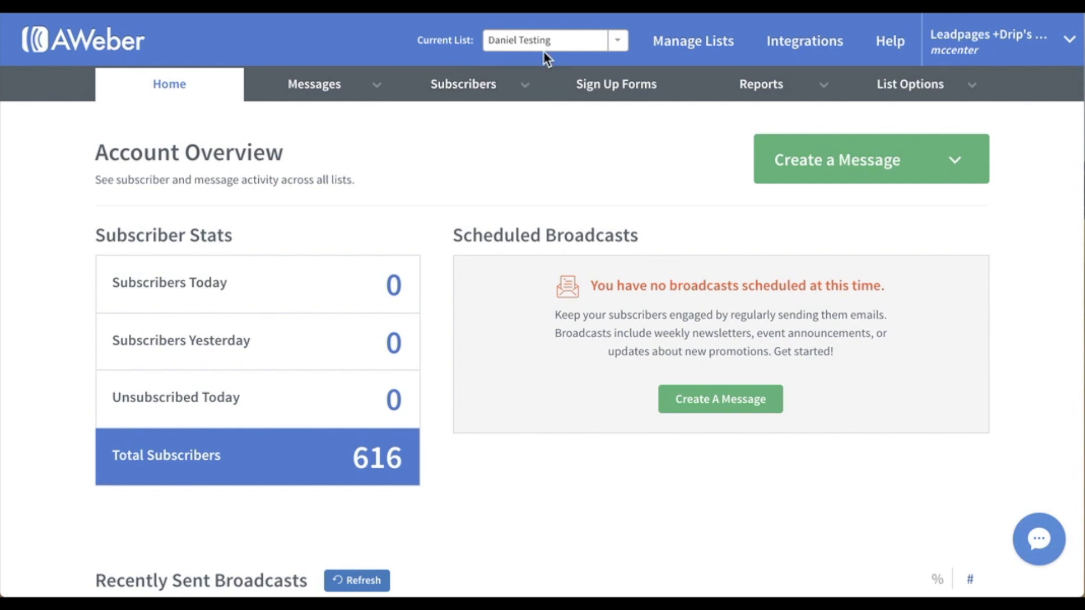
{"action": "mouse_move", "coordinate": [615, 83]}
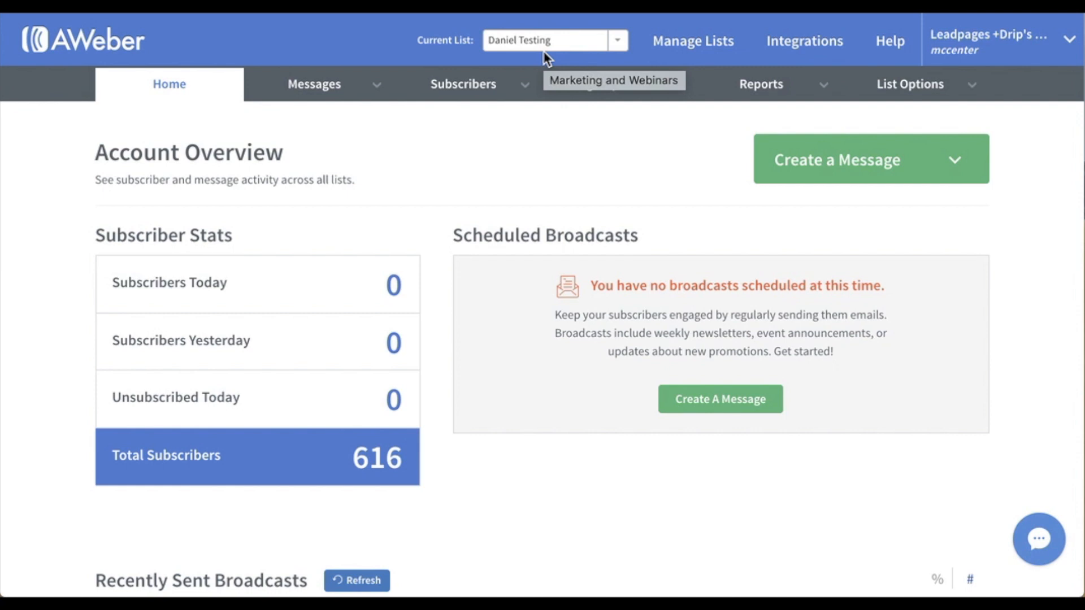
{"action": "mouse_move", "coordinate": [693, 40]}
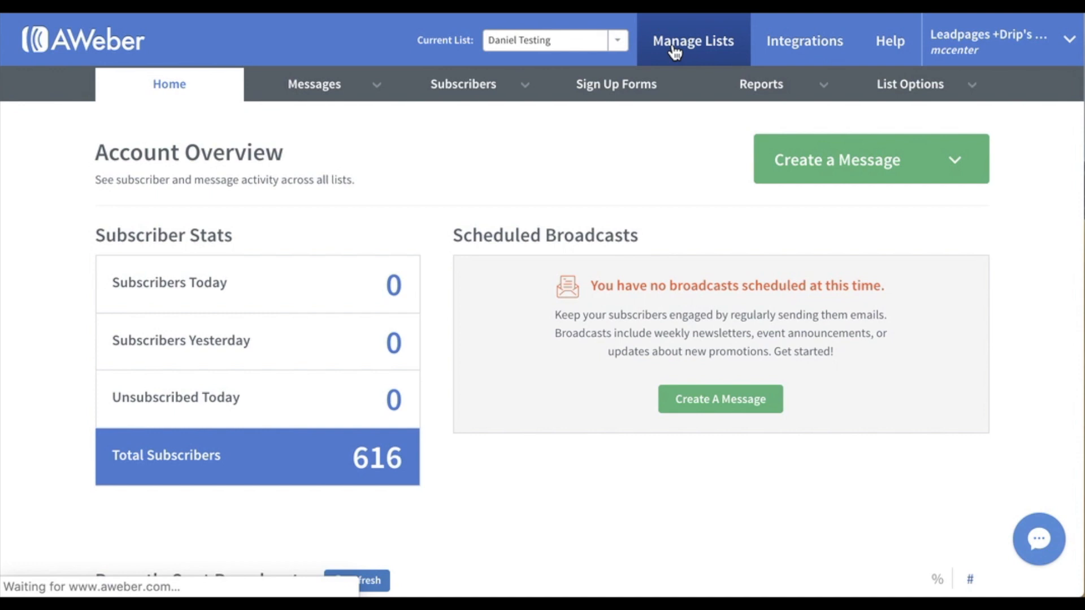
- Review AWeber's Manage Lists overview, then return to the Home account overview
{"action": "left_click", "coordinate": [693, 40]}
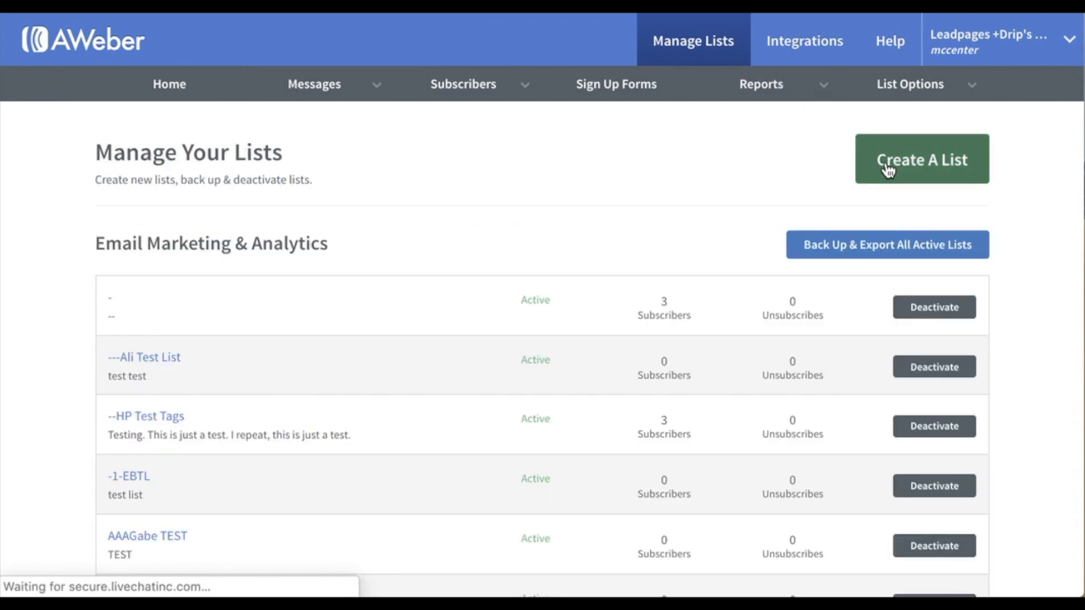
{"action": "mouse_move", "coordinate": [169, 84]}
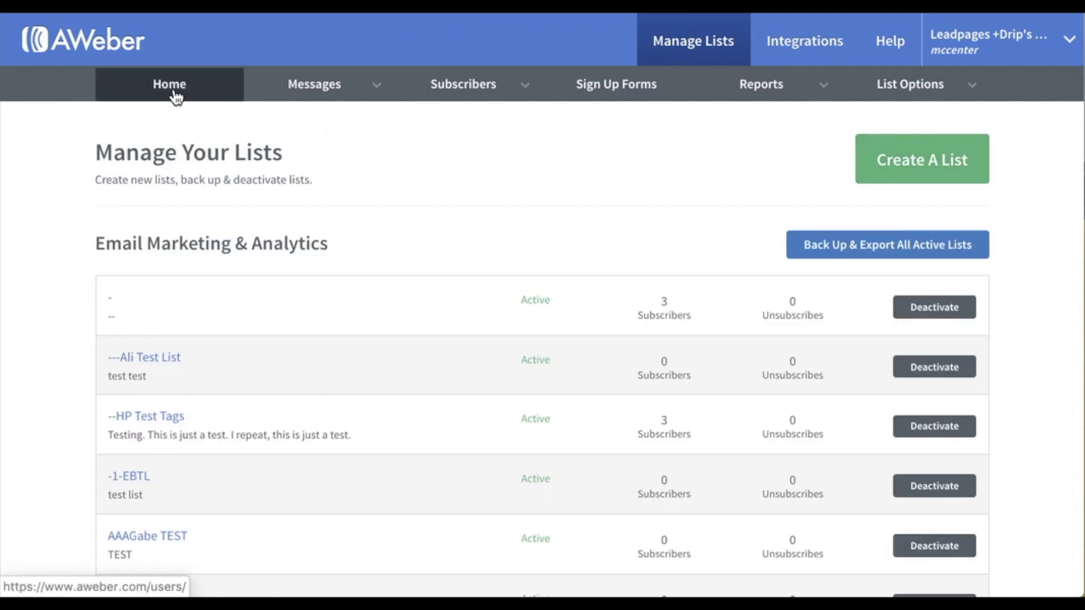
{"action": "left_click", "coordinate": [169, 83]}
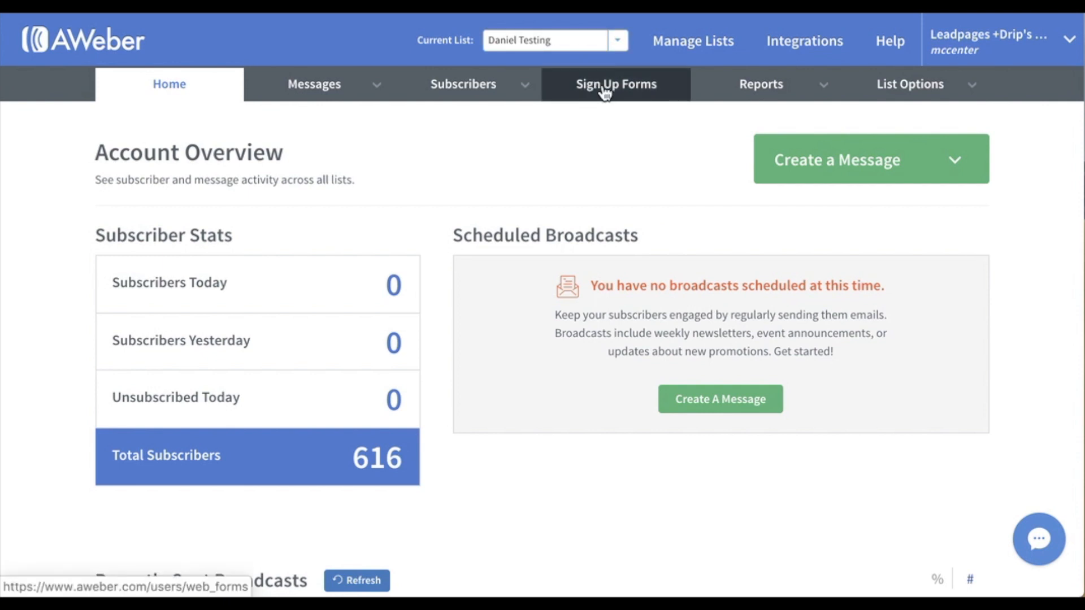
- Open the existing Daniel Form from Sign Up Forms and scroll to its field list
{"action": "left_click", "coordinate": [616, 84]}
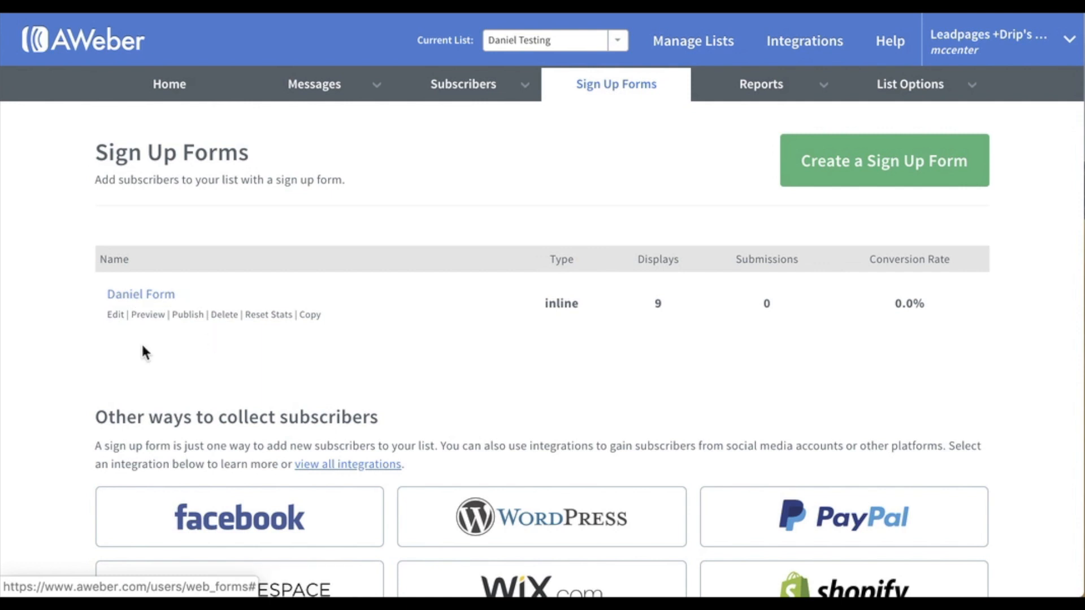
{"action": "left_click", "coordinate": [115, 316]}
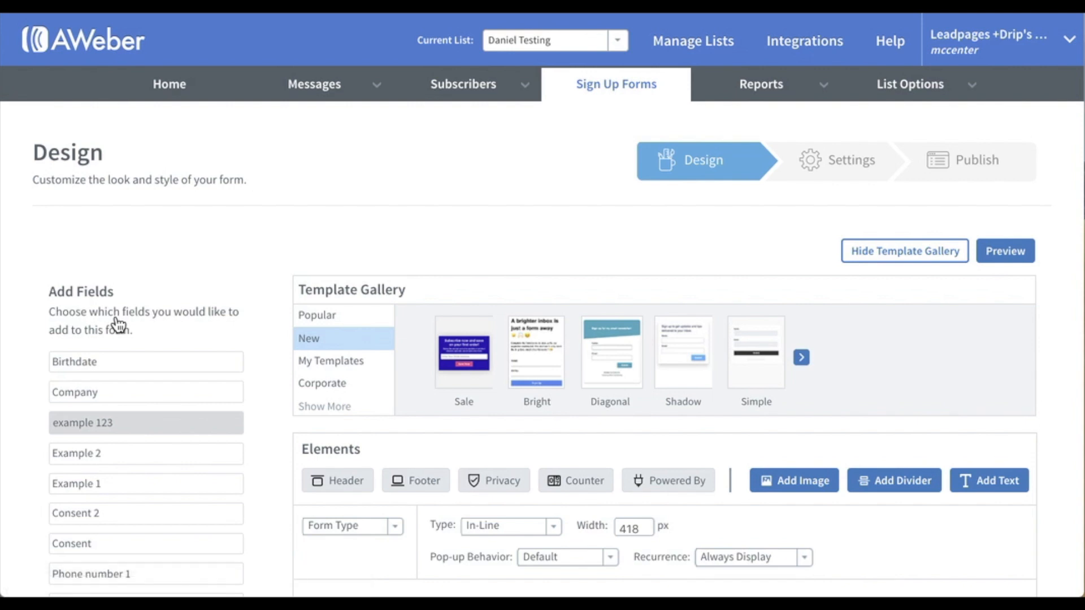
{"action": "mouse_move", "coordinate": [258, 352]}
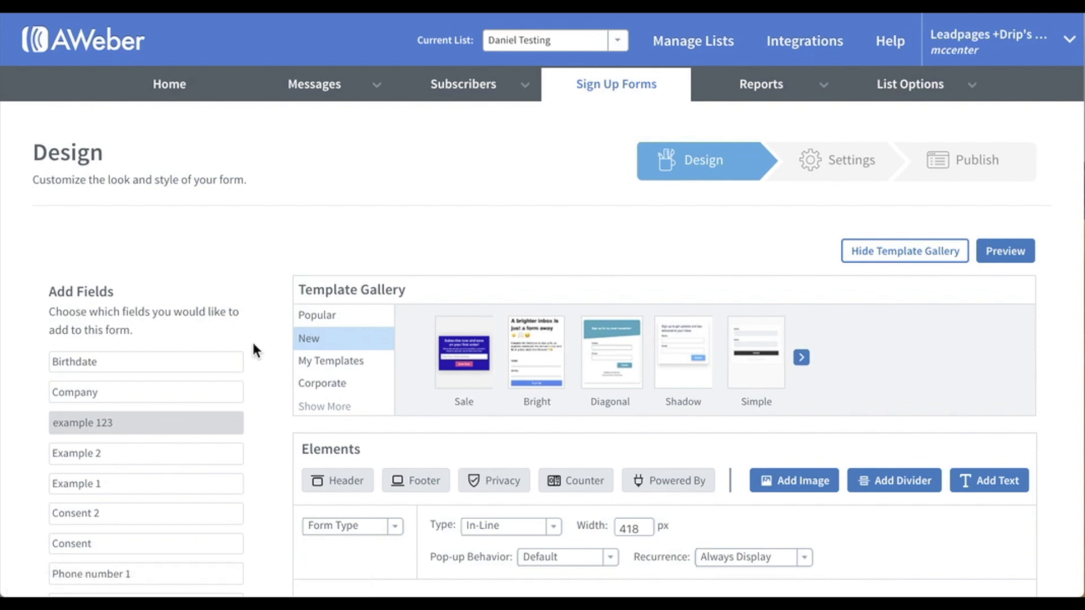
{"action": "scroll", "scroll_direction": "down", "scroll_amount": 3}
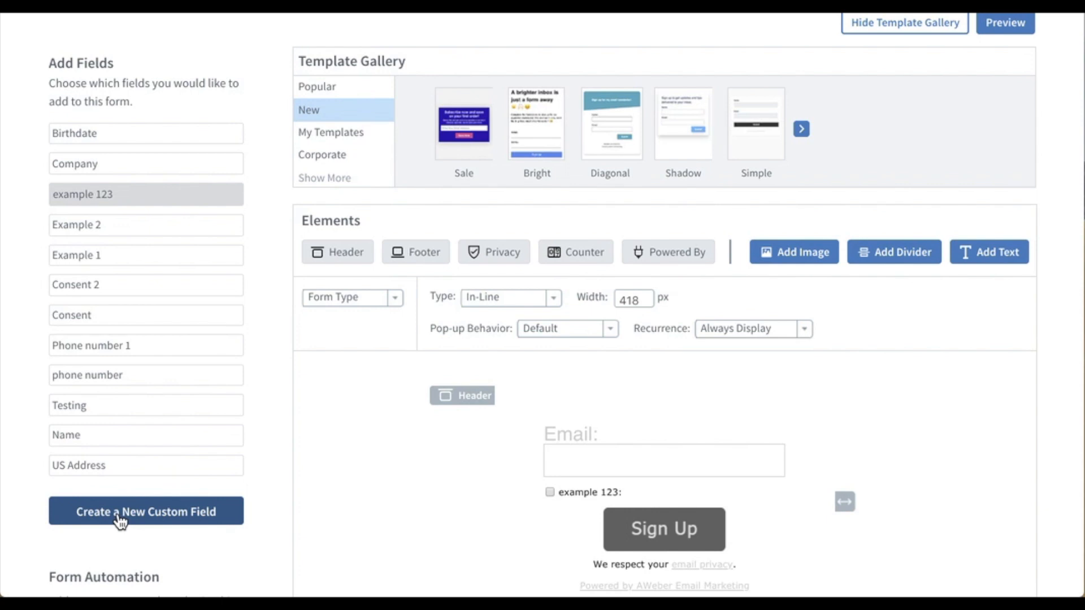
- Add a 'What event would you like us to be at' text field and save the form
{"action": "left_click", "coordinate": [145, 512]}
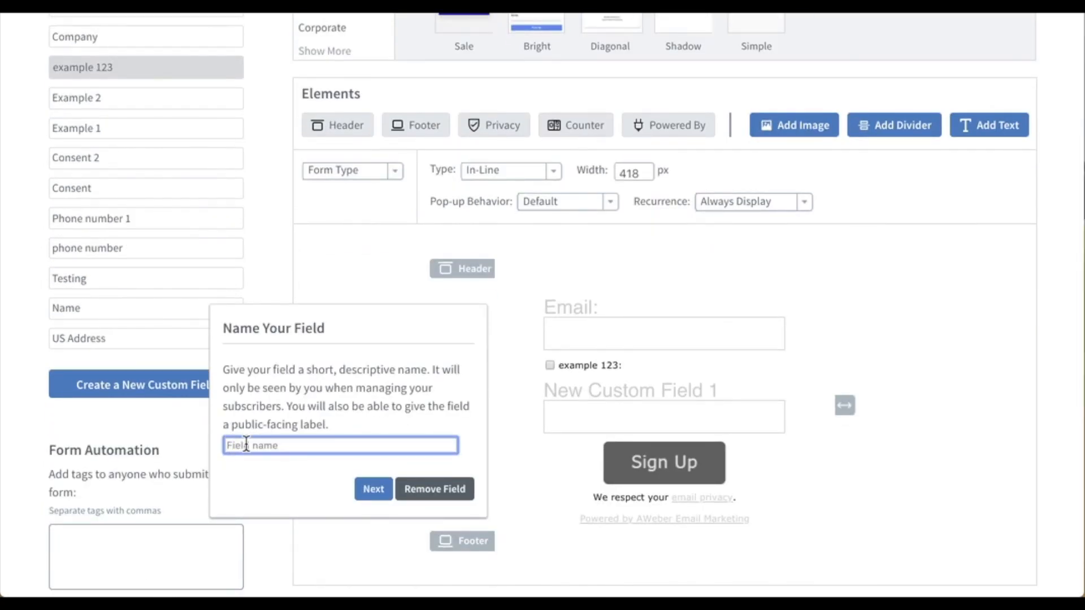
{"action": "type", "text": "What event would"}
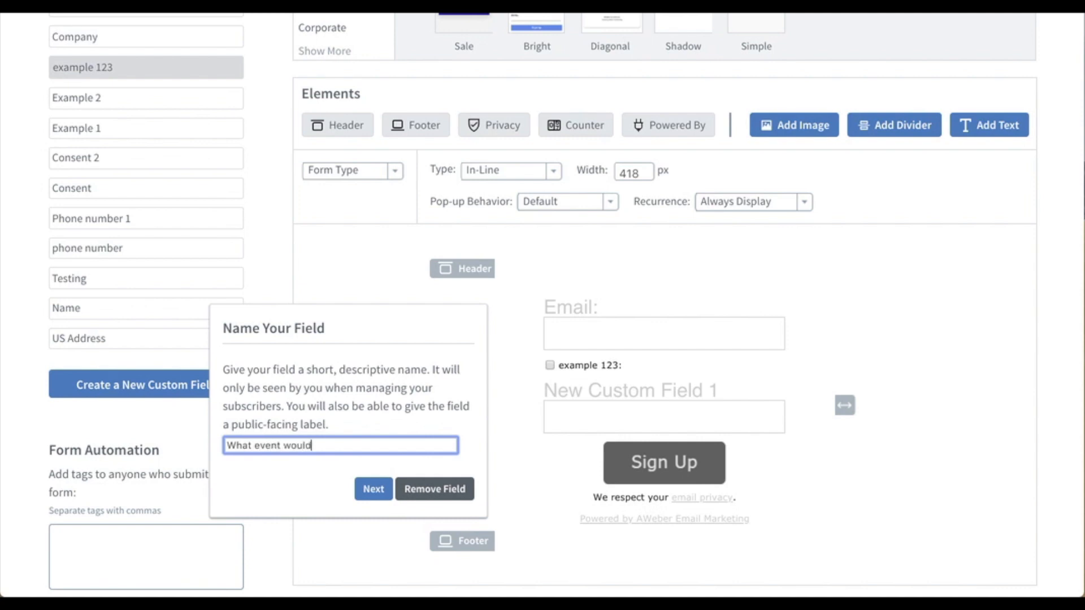
{"action": "type", "text": "you like us to be at"}
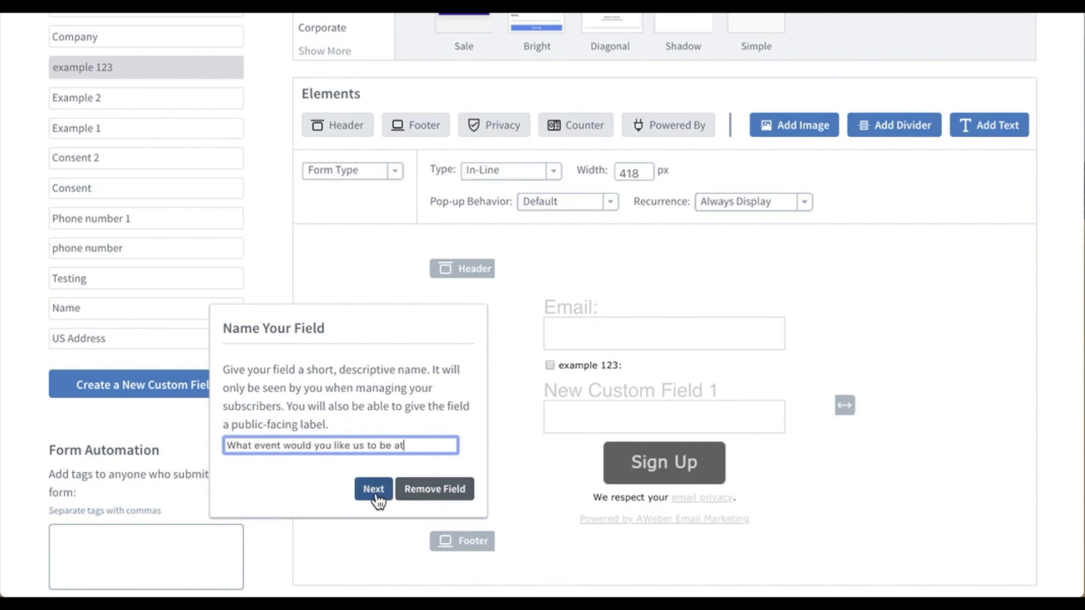
{"action": "left_click", "coordinate": [373, 490]}
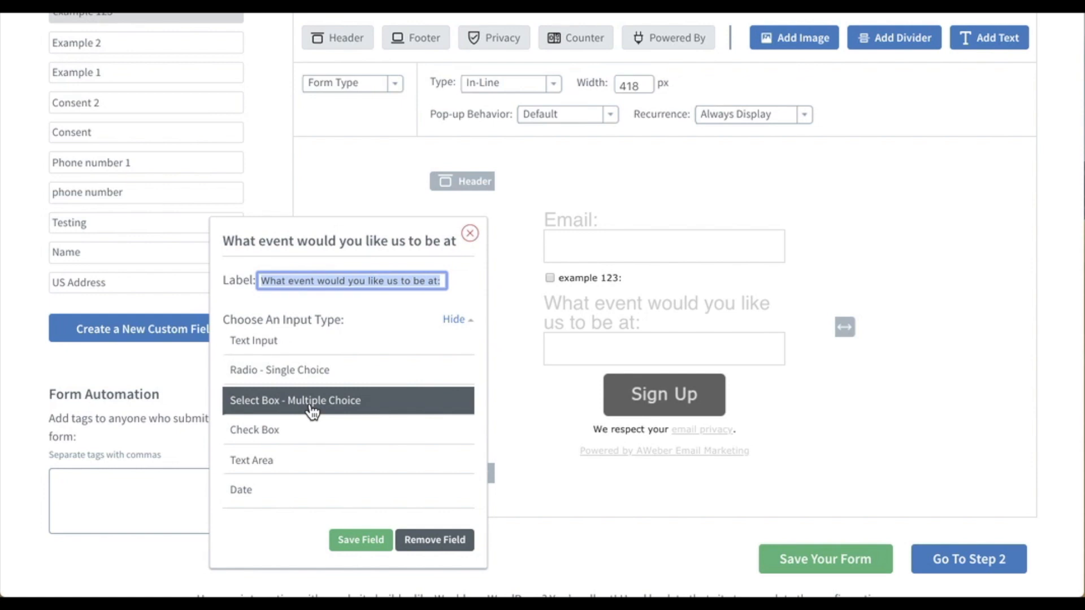
{"action": "mouse_move", "coordinate": [287, 490]}
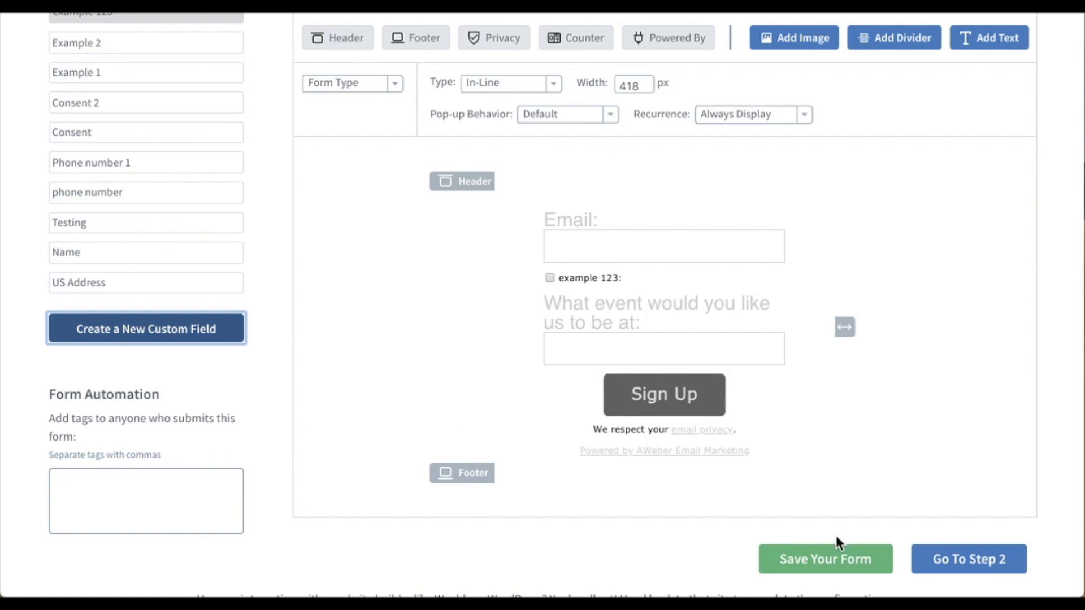
{"action": "left_click", "coordinate": [823, 559]}
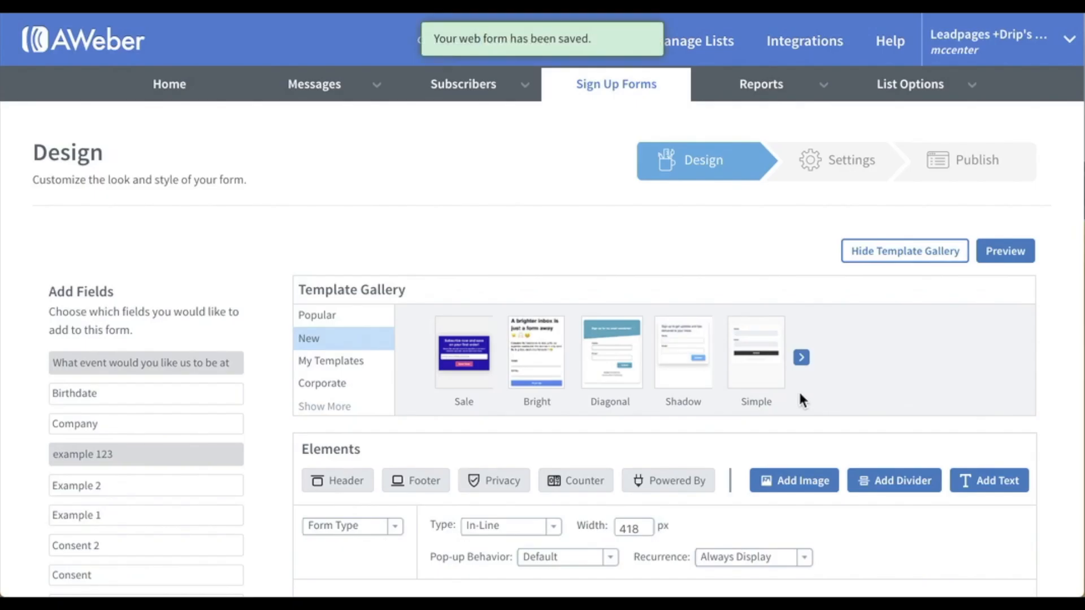
{"action": "scroll", "scroll_direction": "down", "scroll_amount": 3}
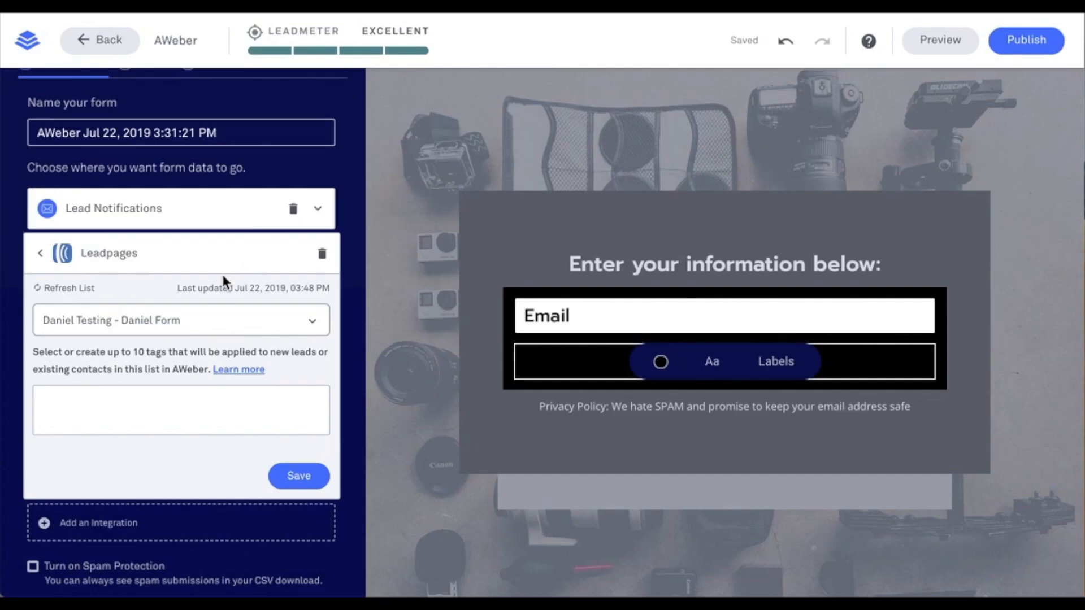
- Create and apply a 'new opt-ins' tag in the AWeber integration, then save
{"action": "scroll", "scroll_direction": "down", "scroll_amount": 3}
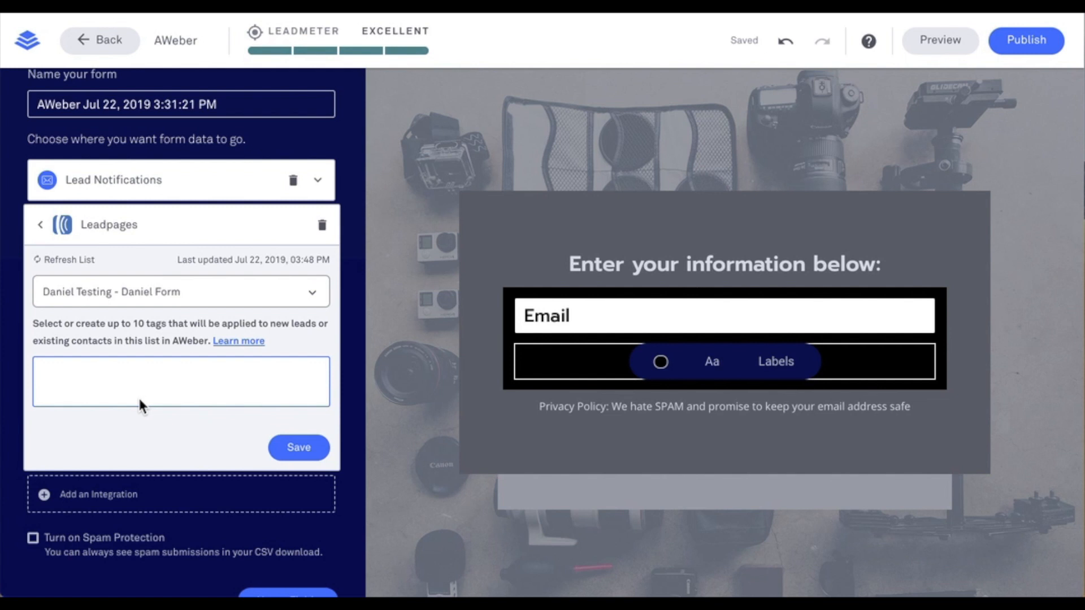
{"action": "left_click", "coordinate": [181, 381]}
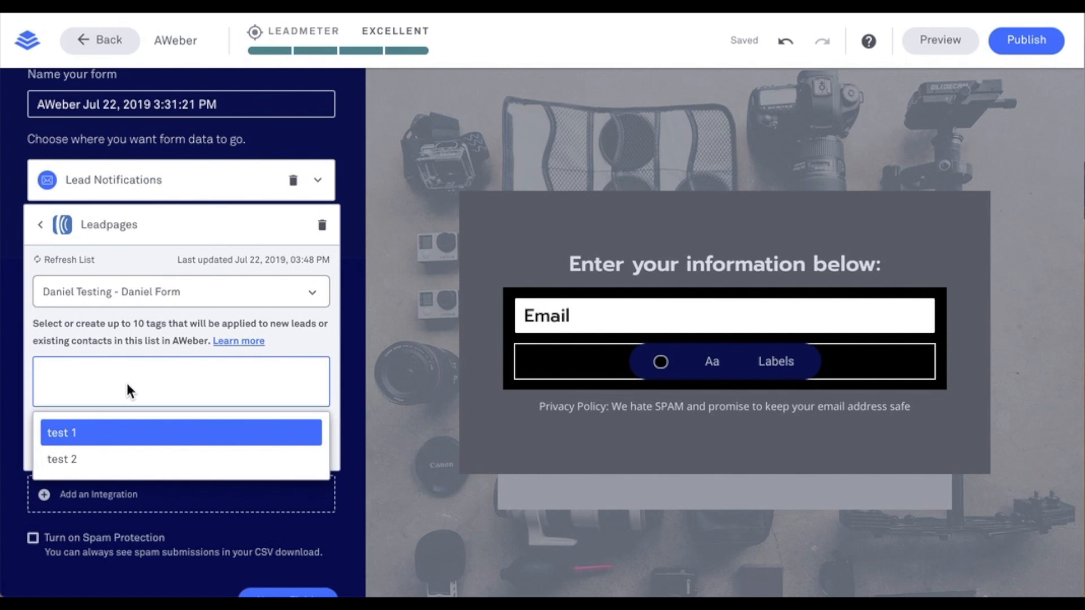
{"action": "type", "text": "new opt-ins"}
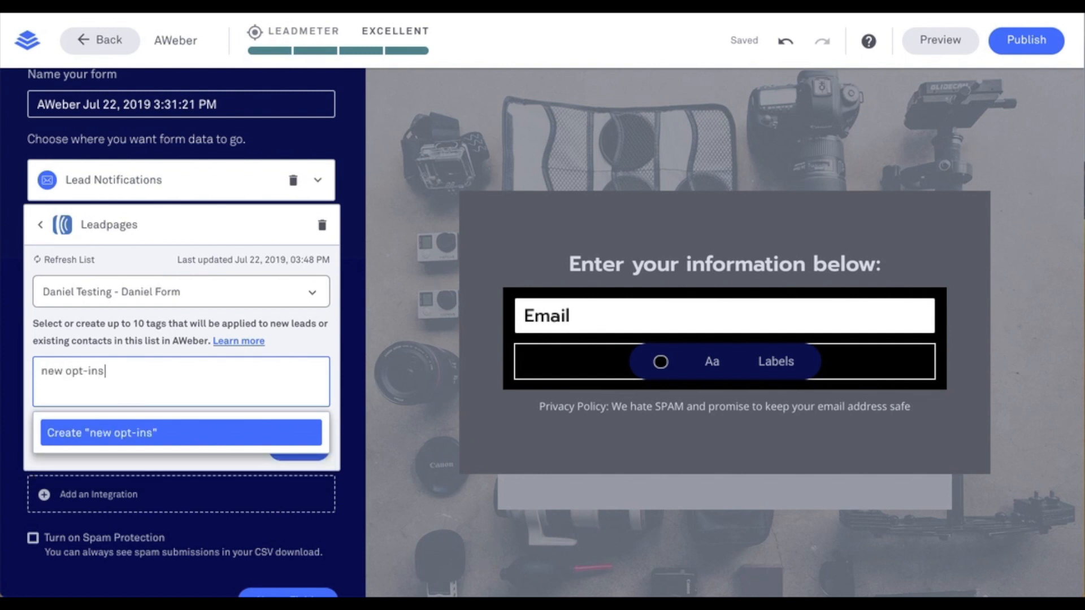
{"action": "mouse_move", "coordinate": [113, 439]}
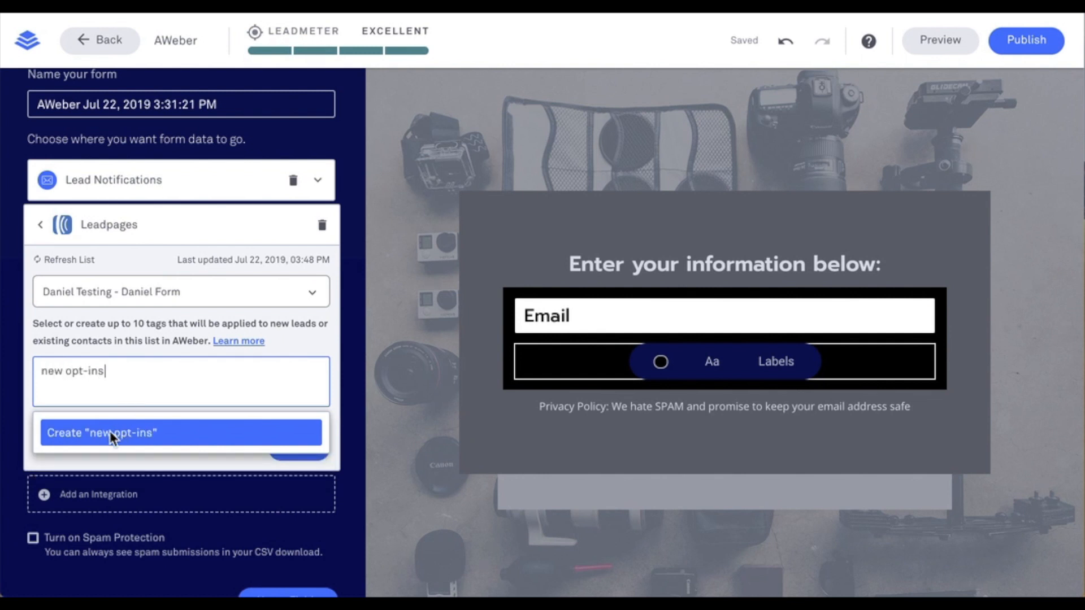
{"action": "left_click", "coordinate": [179, 432]}
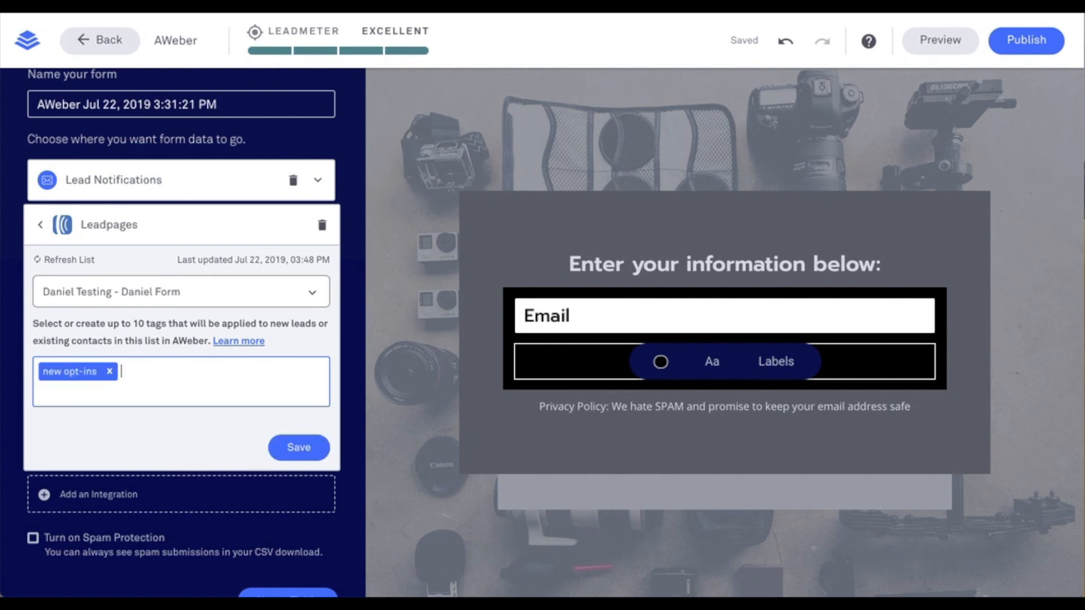
{"action": "mouse_move", "coordinate": [148, 446]}
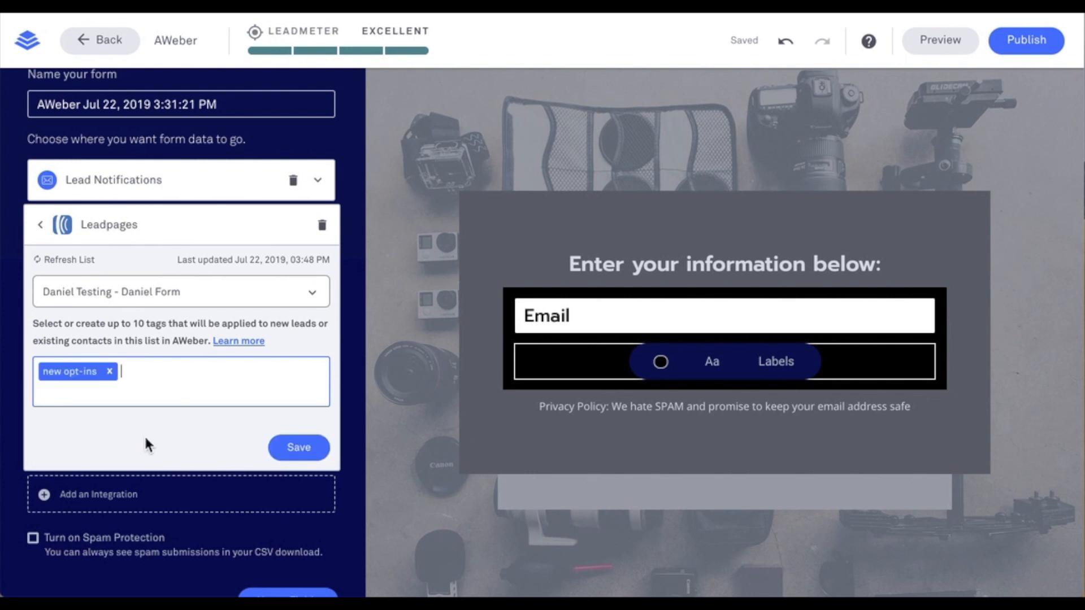
{"action": "left_click", "coordinate": [298, 448]}
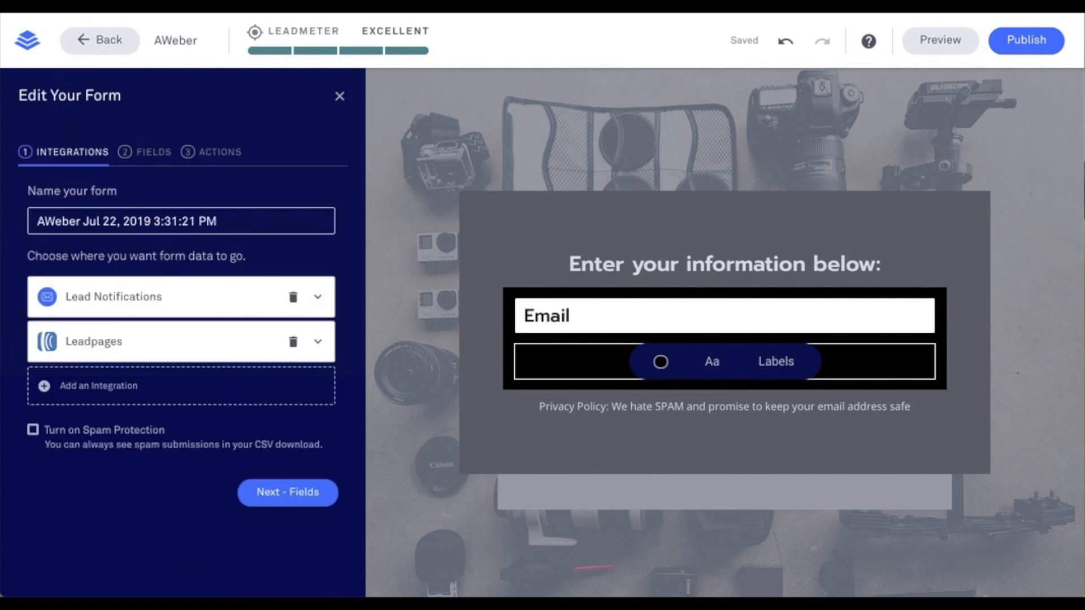
{"action": "mouse_move", "coordinate": [289, 123]}
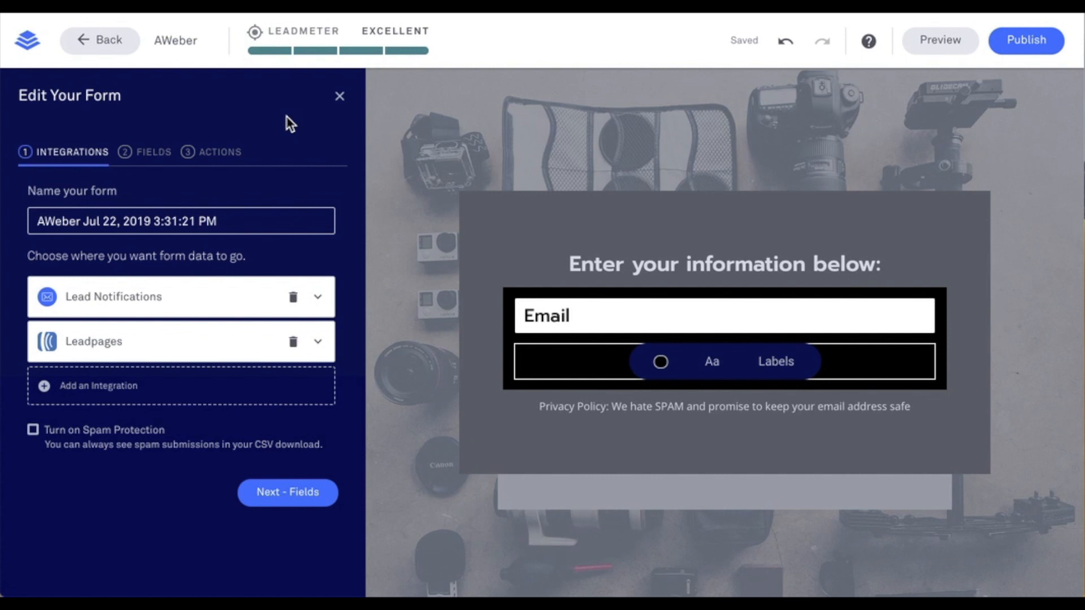
- Add the 'What event would you like us to be at' field below Email and reach Actions
{"action": "left_click", "coordinate": [287, 493]}
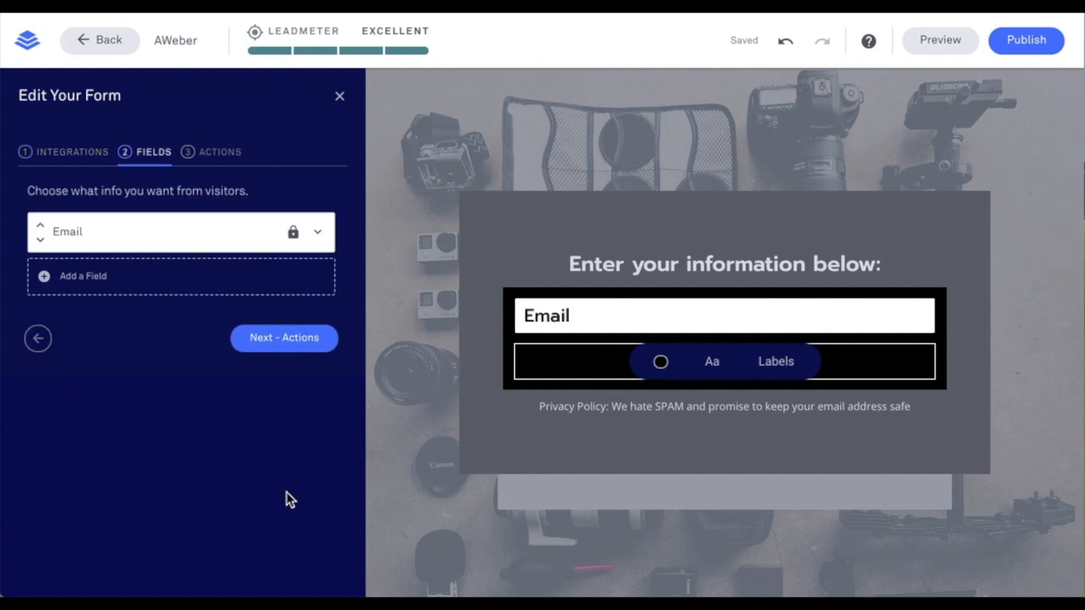
{"action": "left_click", "coordinate": [83, 276]}
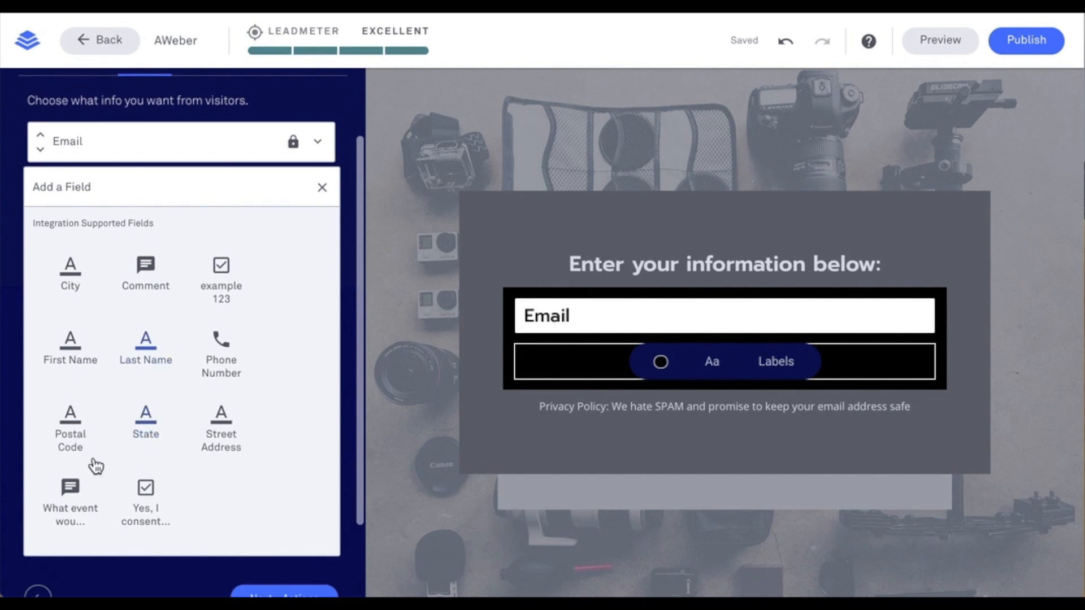
{"action": "left_click", "coordinate": [70, 496]}
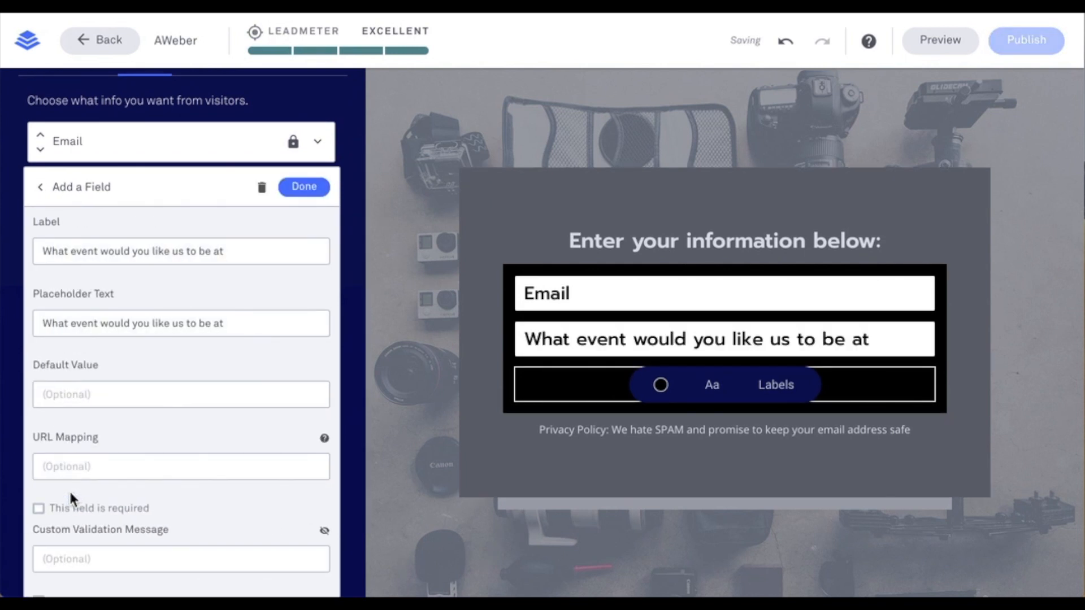
{"action": "left_click", "coordinate": [302, 187]}
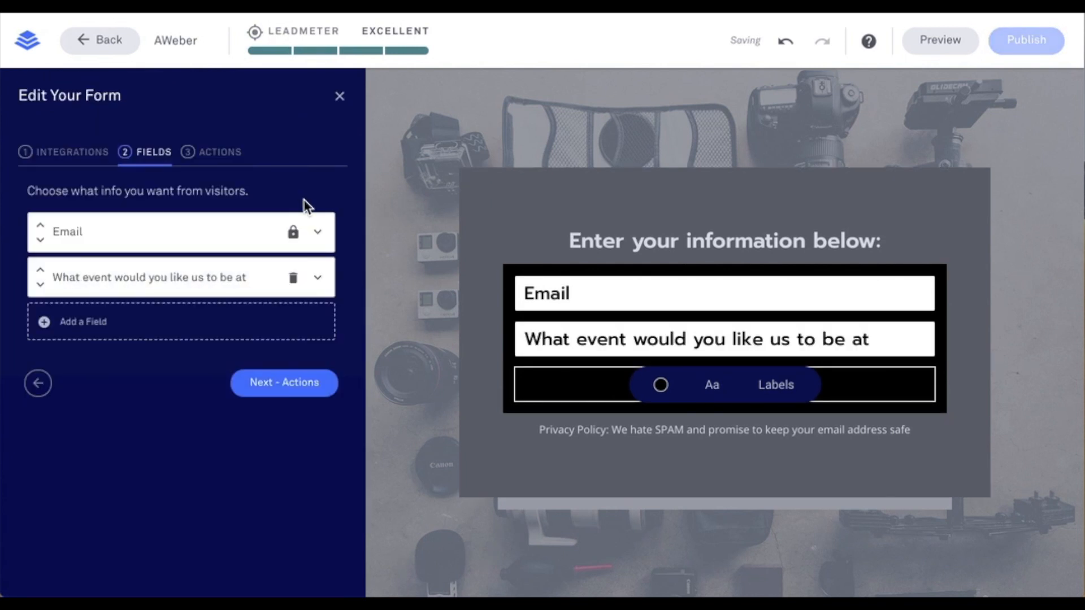
{"action": "left_click", "coordinate": [284, 382]}
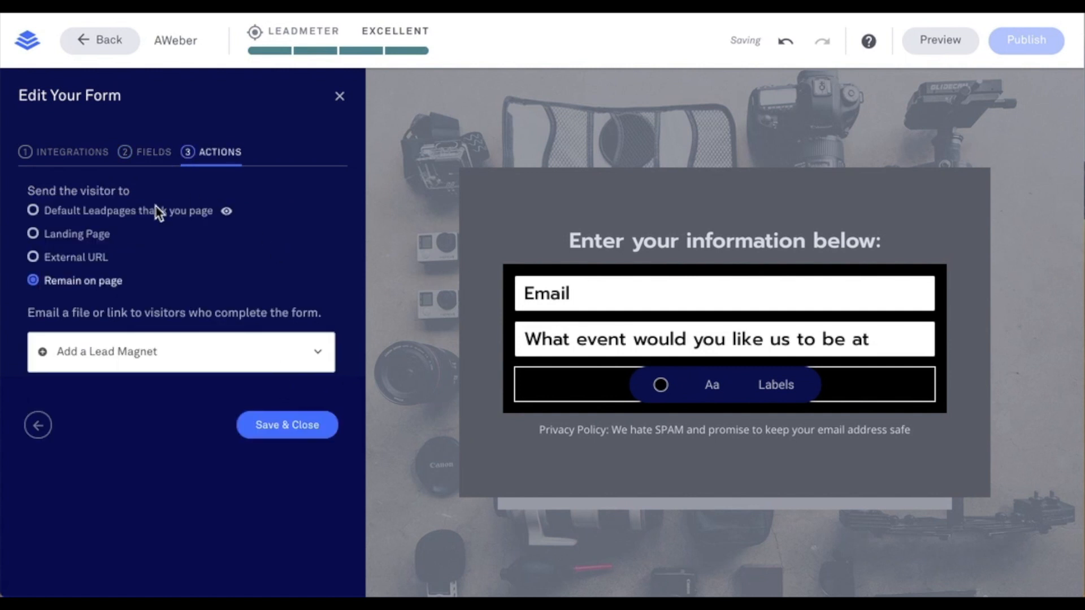
{"action": "mouse_move", "coordinate": [158, 265]}
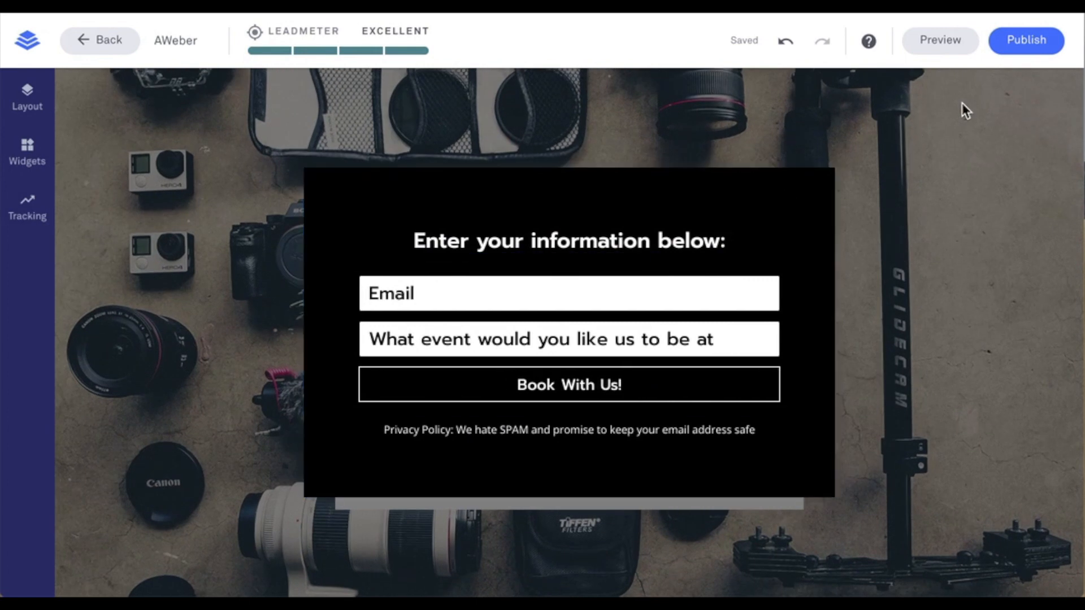
- Publish the page at the aweber slug on lp-techtips.lpages.co
{"action": "left_click", "coordinate": [1026, 40]}
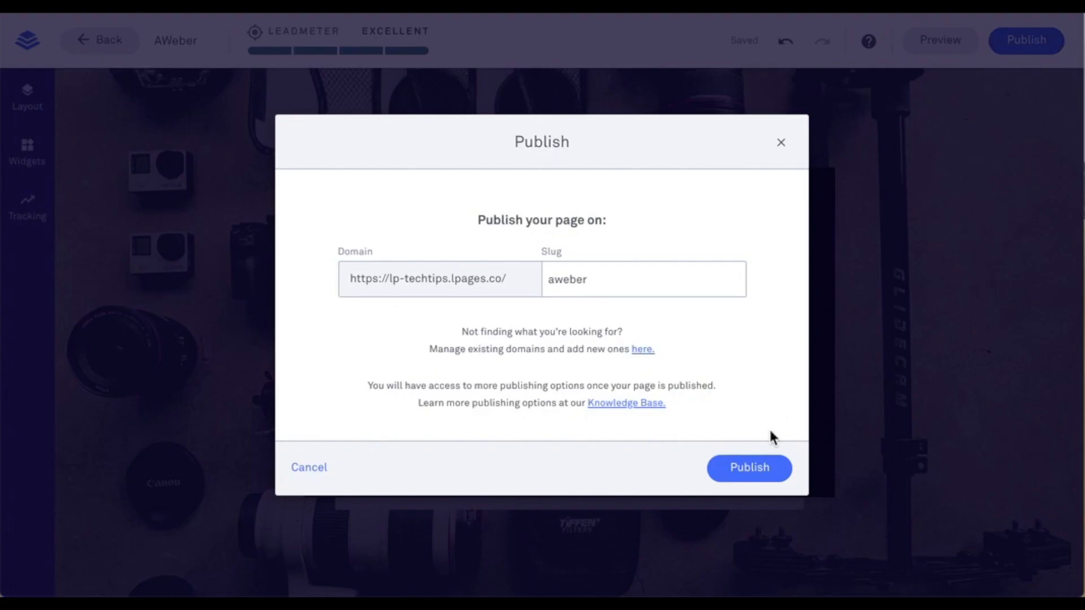
{"action": "left_click", "coordinate": [749, 468]}
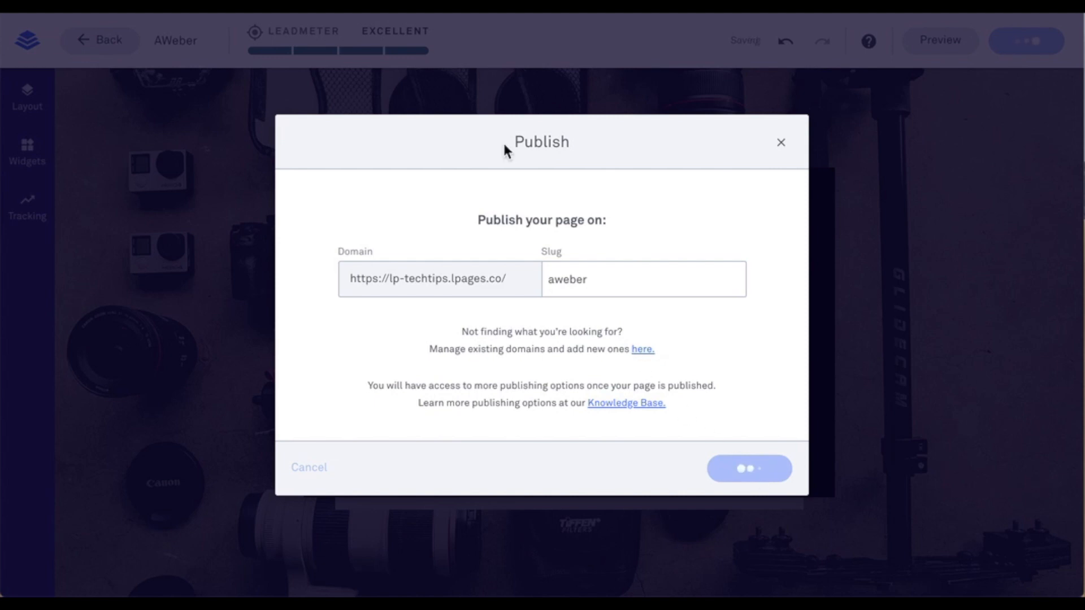
{"action": "left_click", "coordinate": [749, 467]}
{"action": "type", "text": "daniel"}
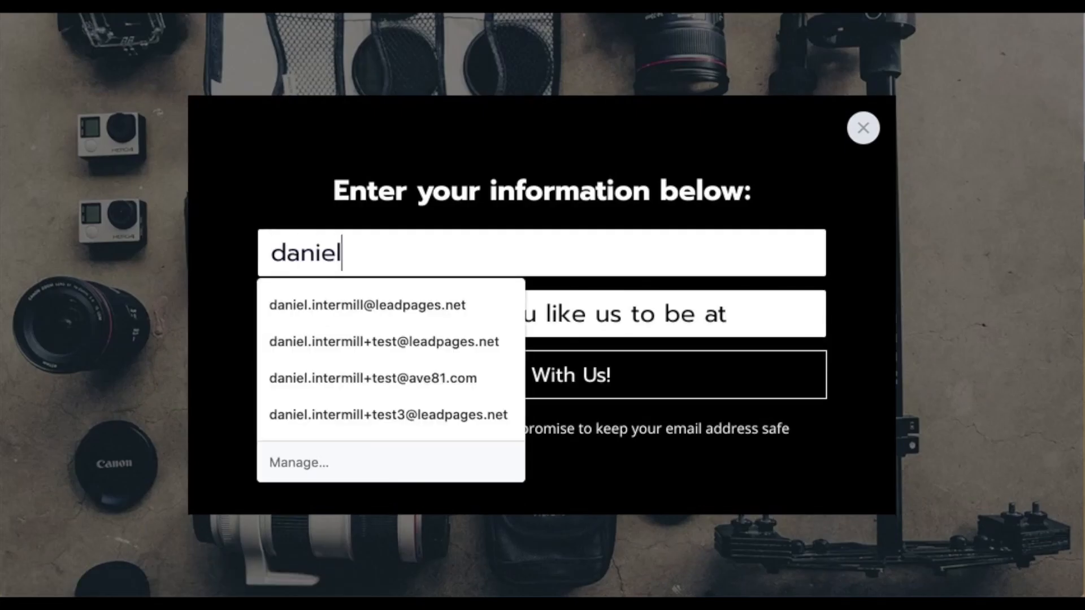
- Submit a test sign-up with the saved test email and event 'Birthday' via Book With Us!
{"action": "left_click", "coordinate": [384, 341]}
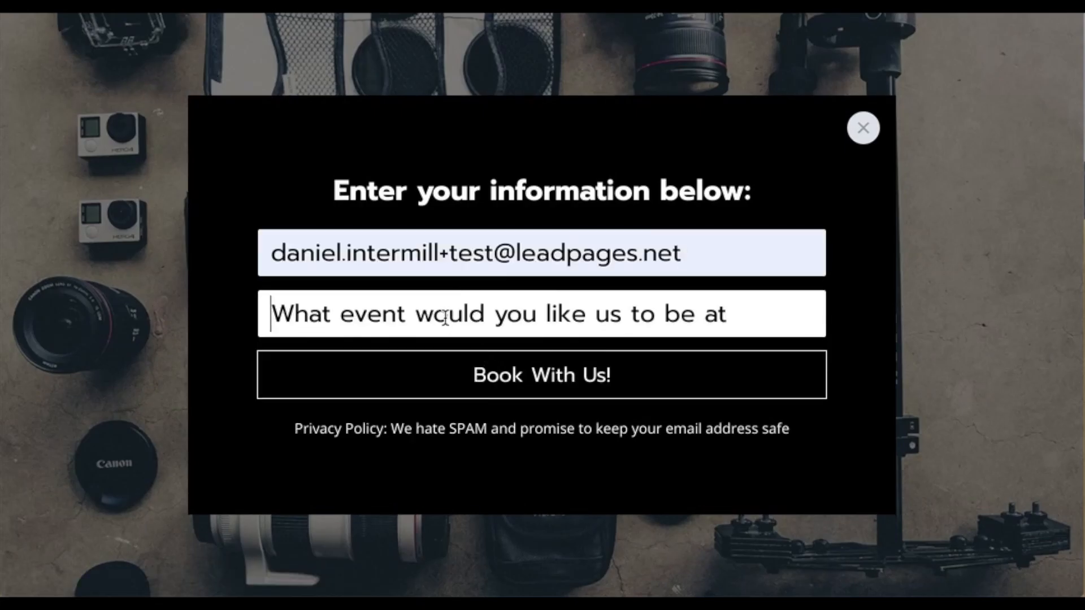
{"action": "type", "text": "Birthday"}
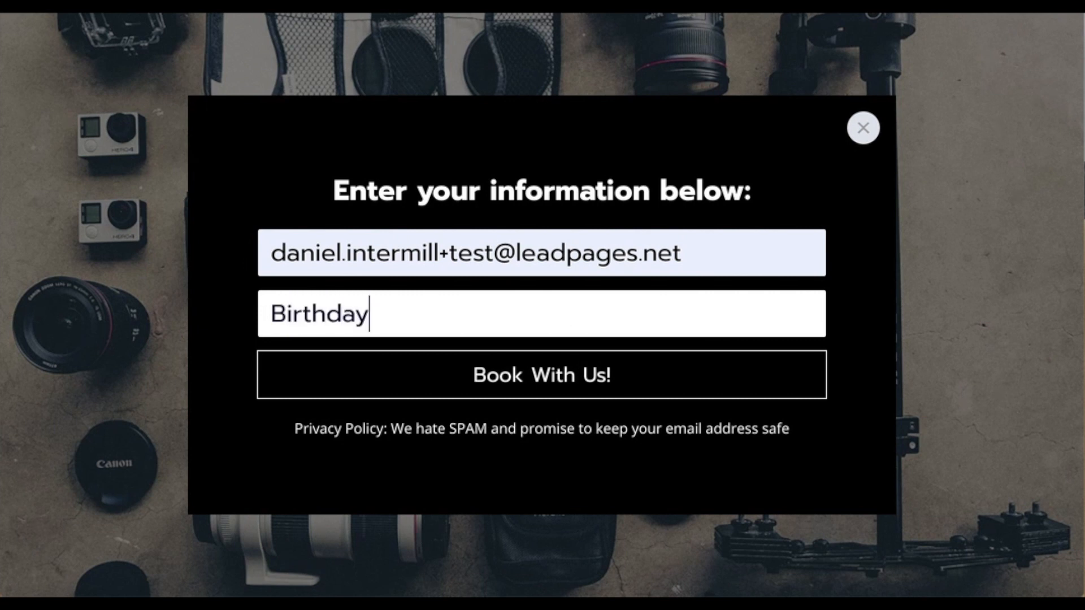
{"action": "left_click", "coordinate": [863, 128]}
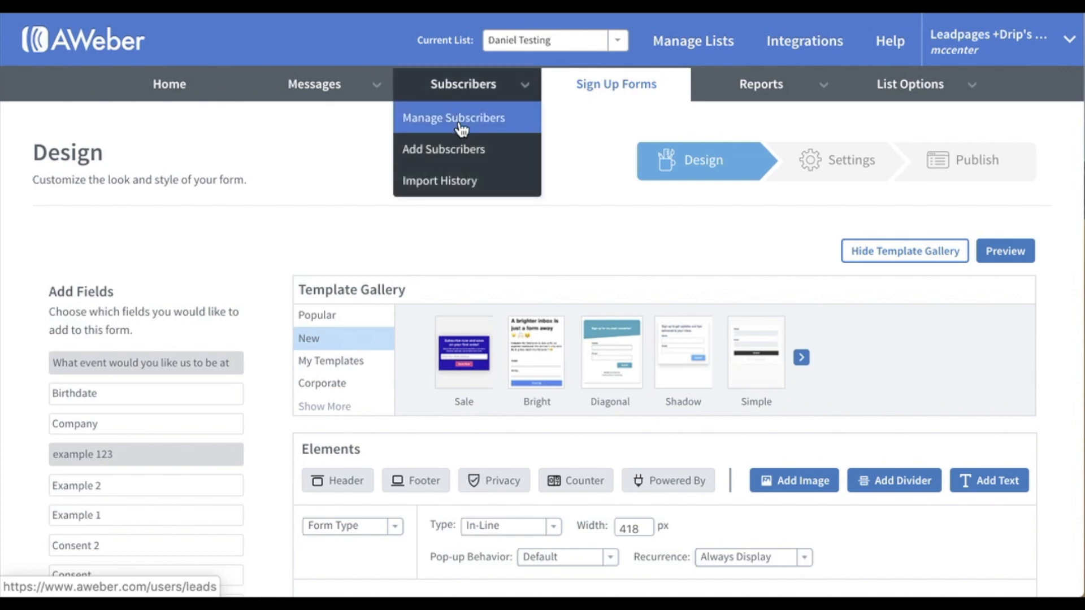
- In Manage Subscribers, show all and expand the Name Unknown subscriber to check its 'new opt-ins' tag
{"action": "left_click", "coordinate": [453, 117]}
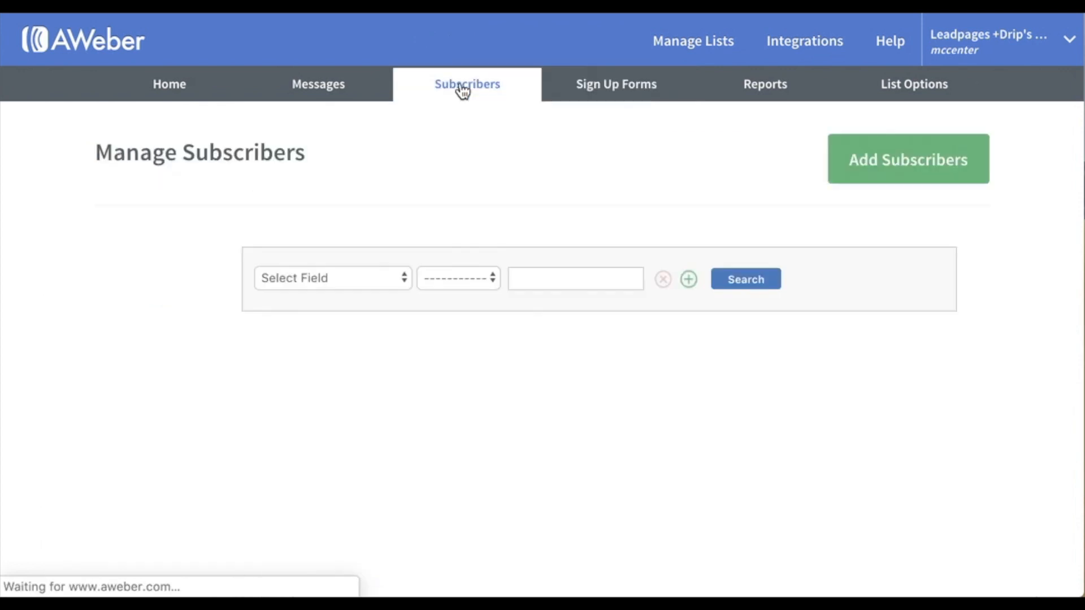
{"action": "left_click", "coordinate": [467, 83]}
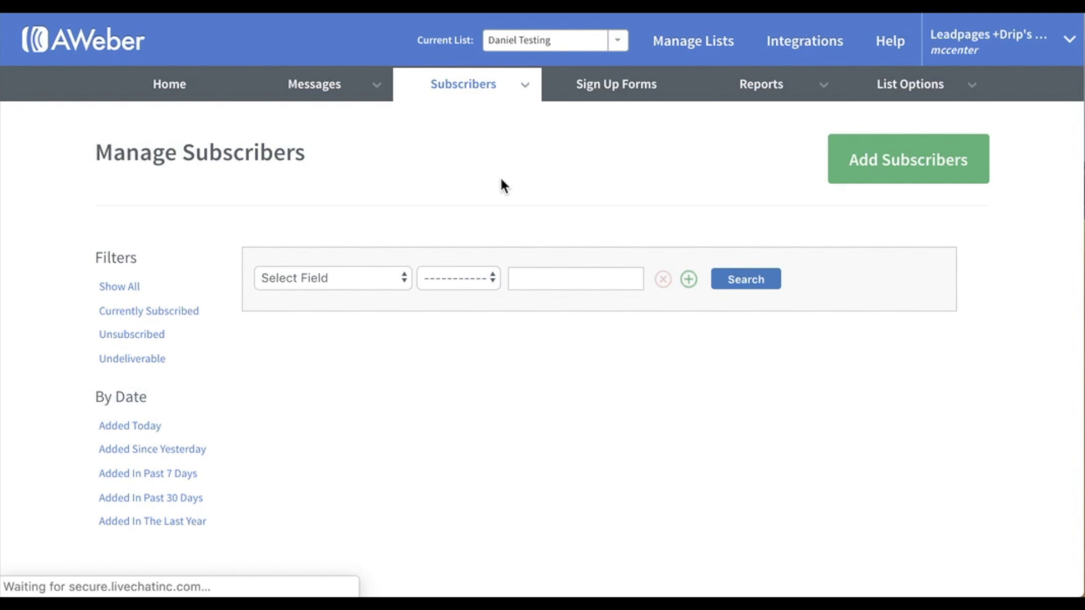
{"action": "left_click", "coordinate": [119, 286]}
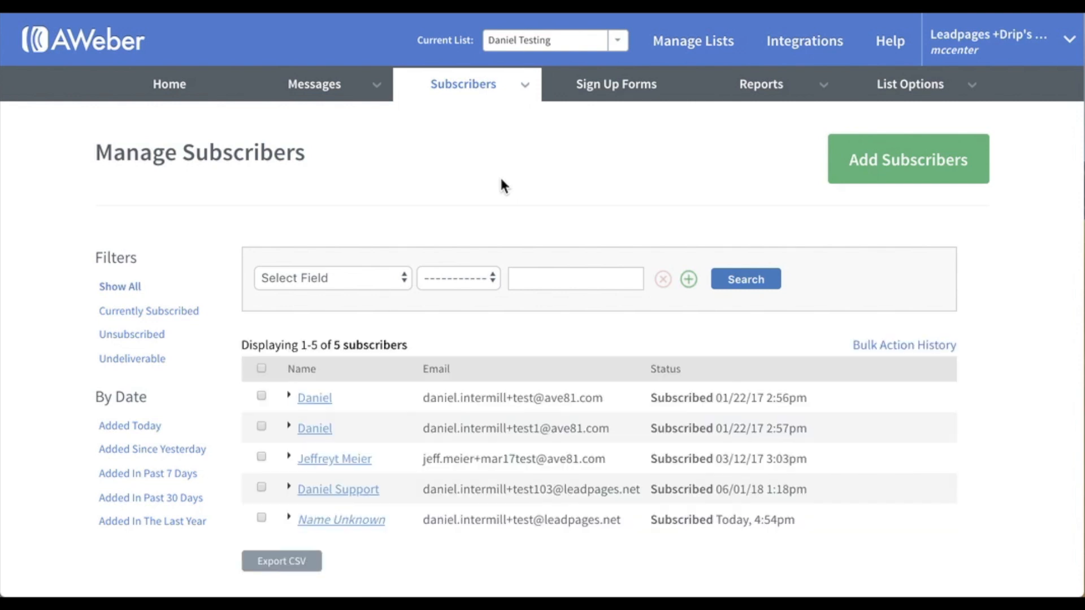
{"action": "scroll", "scroll_direction": "down", "scroll_amount": 3}
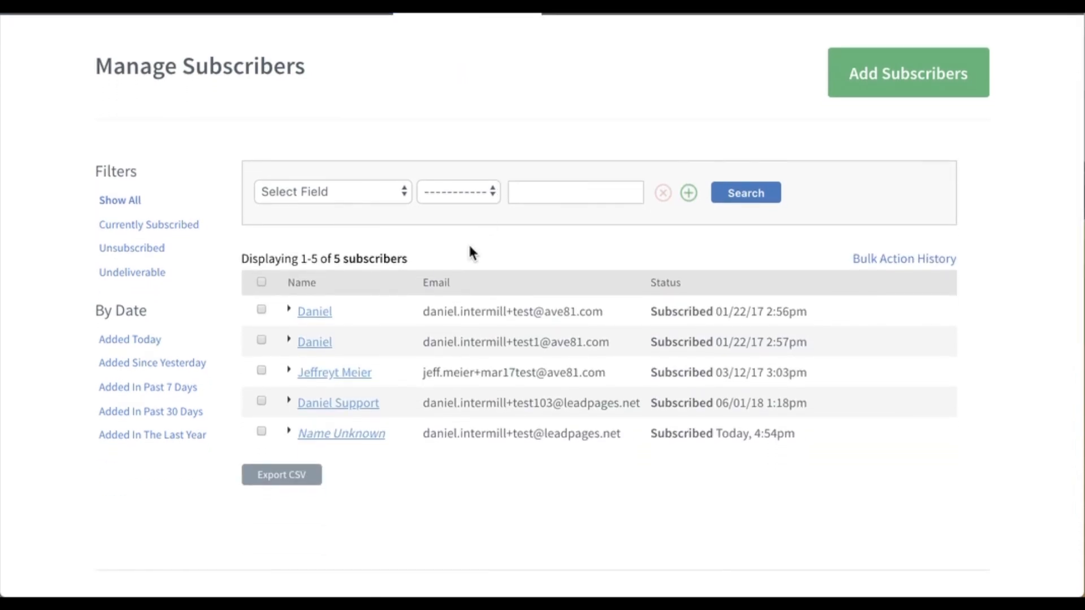
{"action": "left_click", "coordinate": [340, 433]}
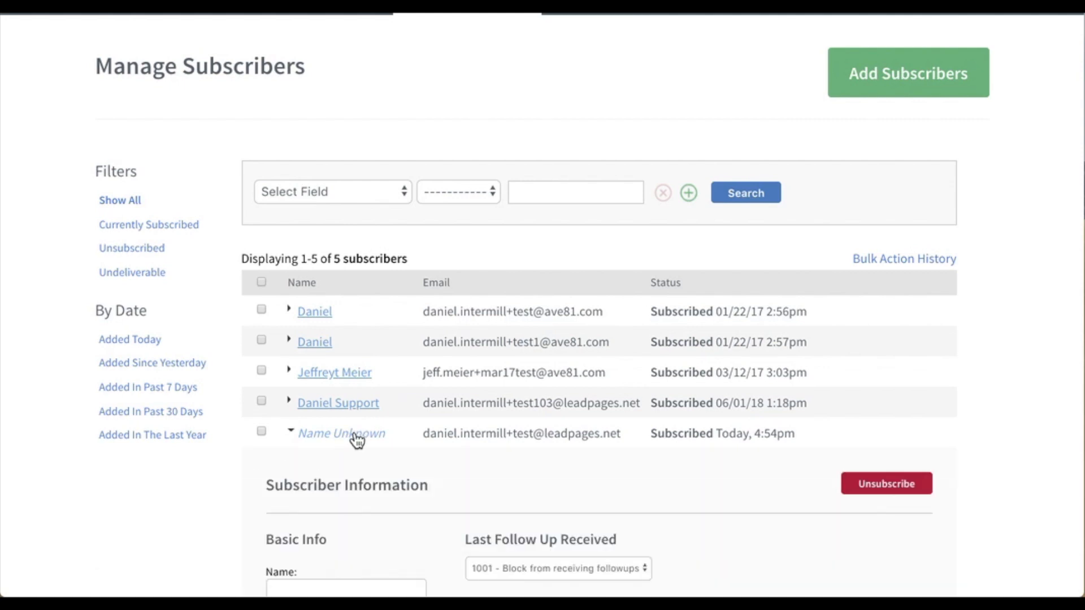
{"action": "scroll", "scroll_direction": "down", "scroll_amount": 3}
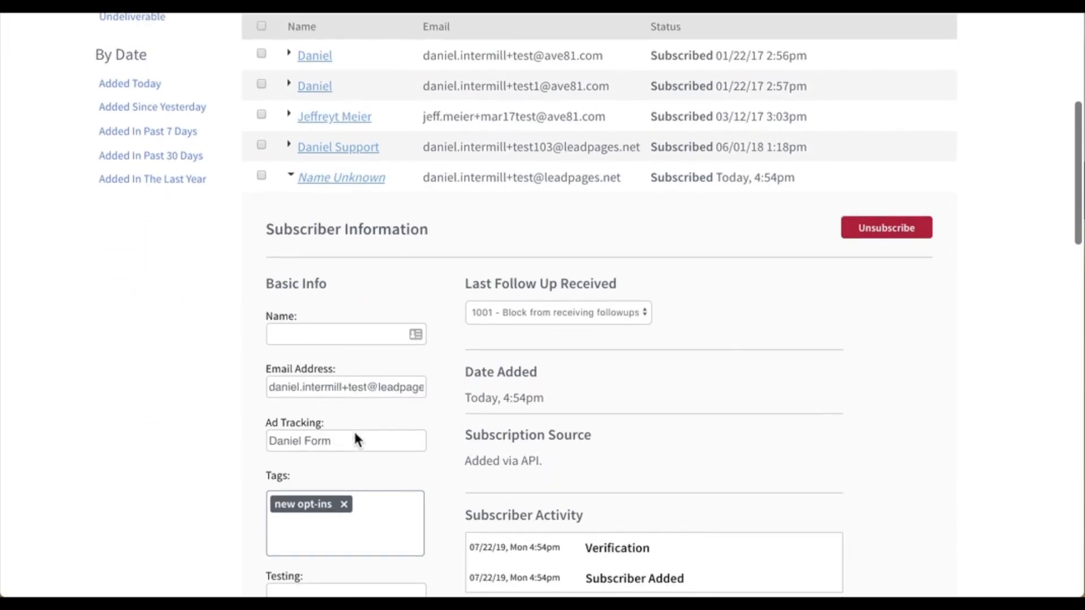
{"action": "scroll", "scroll_direction": "down", "scroll_amount": 3}
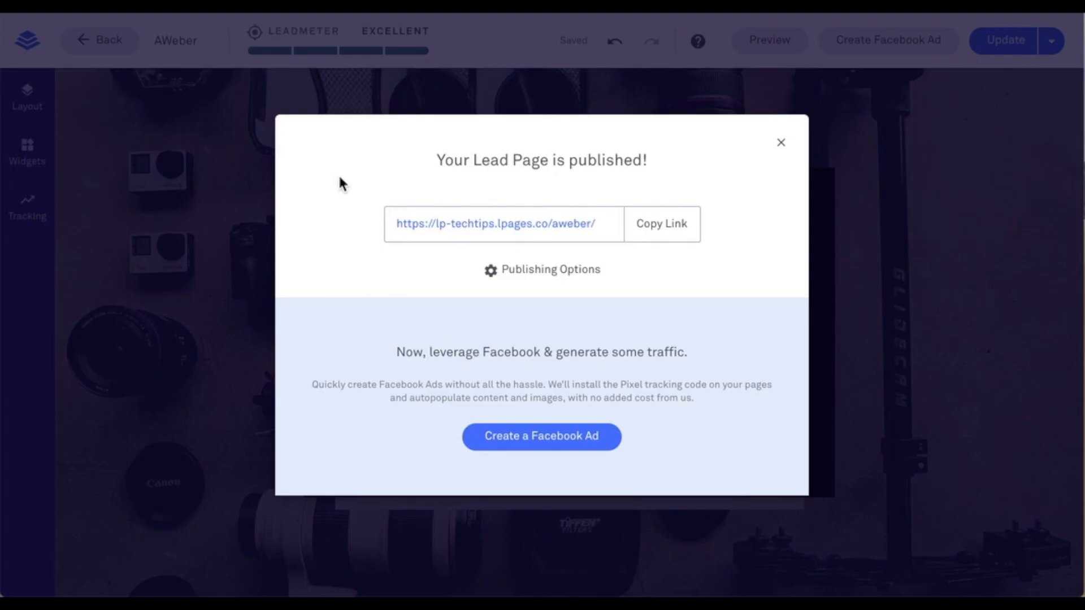
- Dismiss the 'Your Lead Page is published!' confirmation dialog
{"action": "left_click", "coordinate": [781, 142]}
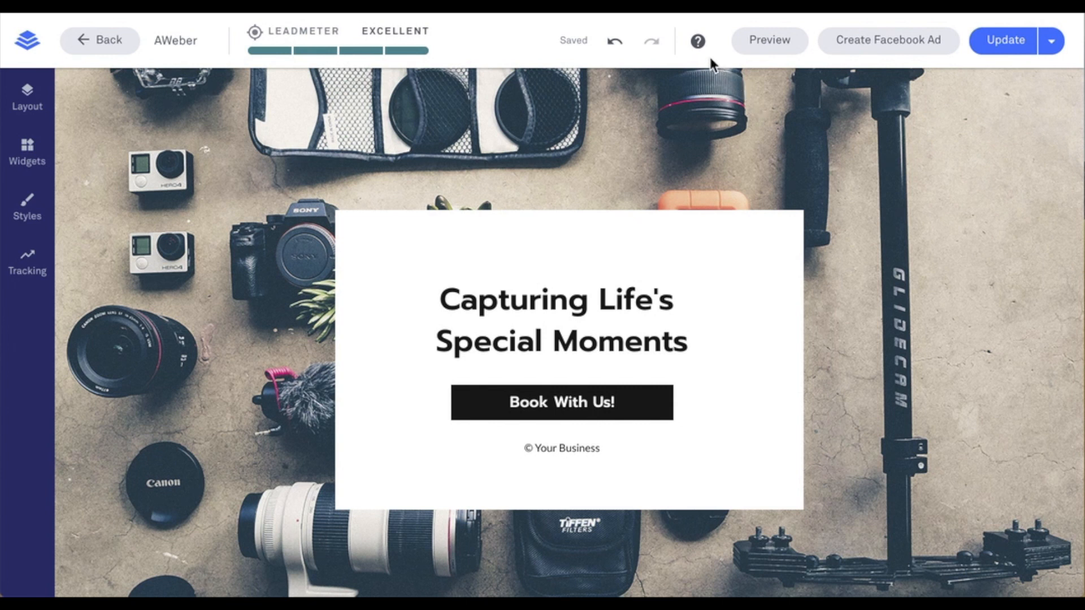
{"action": "mouse_move", "coordinate": [697, 41]}
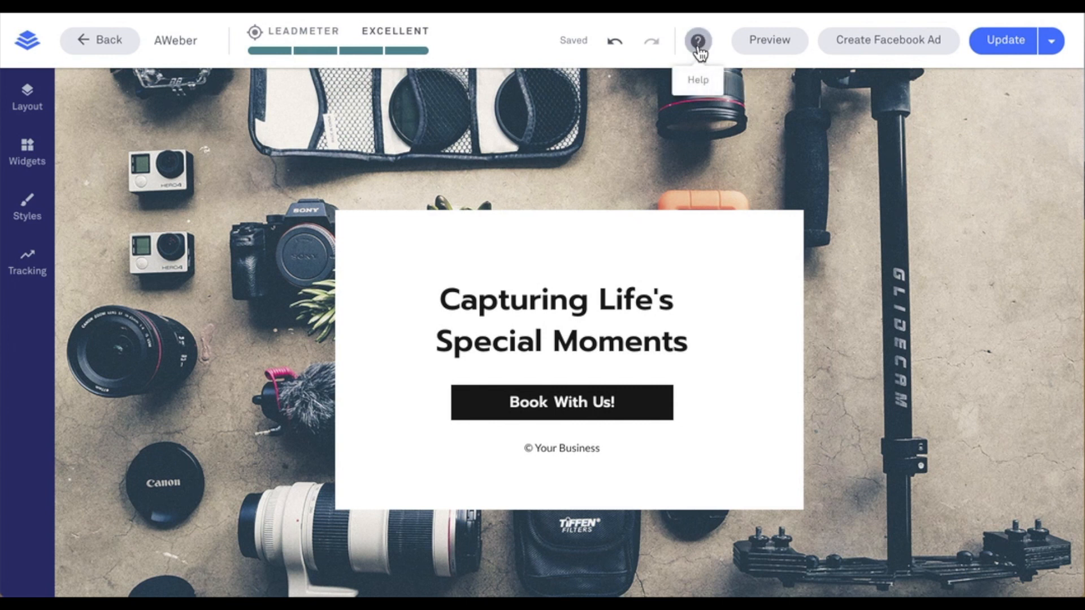